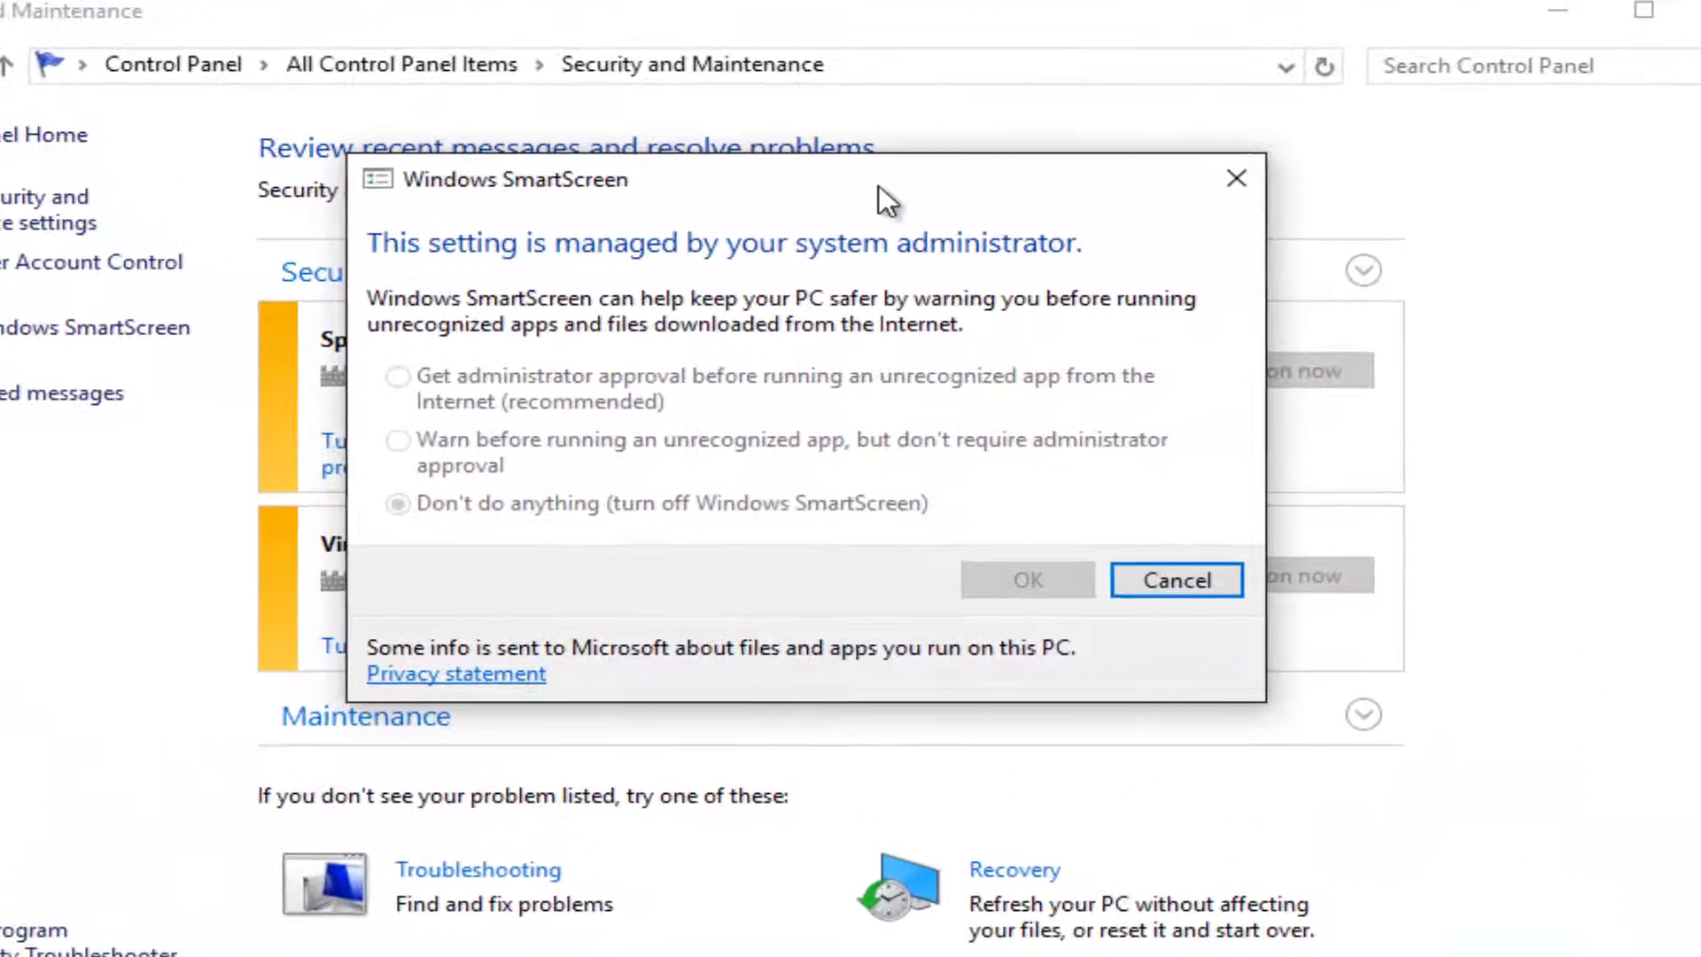
{"action": "mouse_move", "coordinate": [1037, 276]}
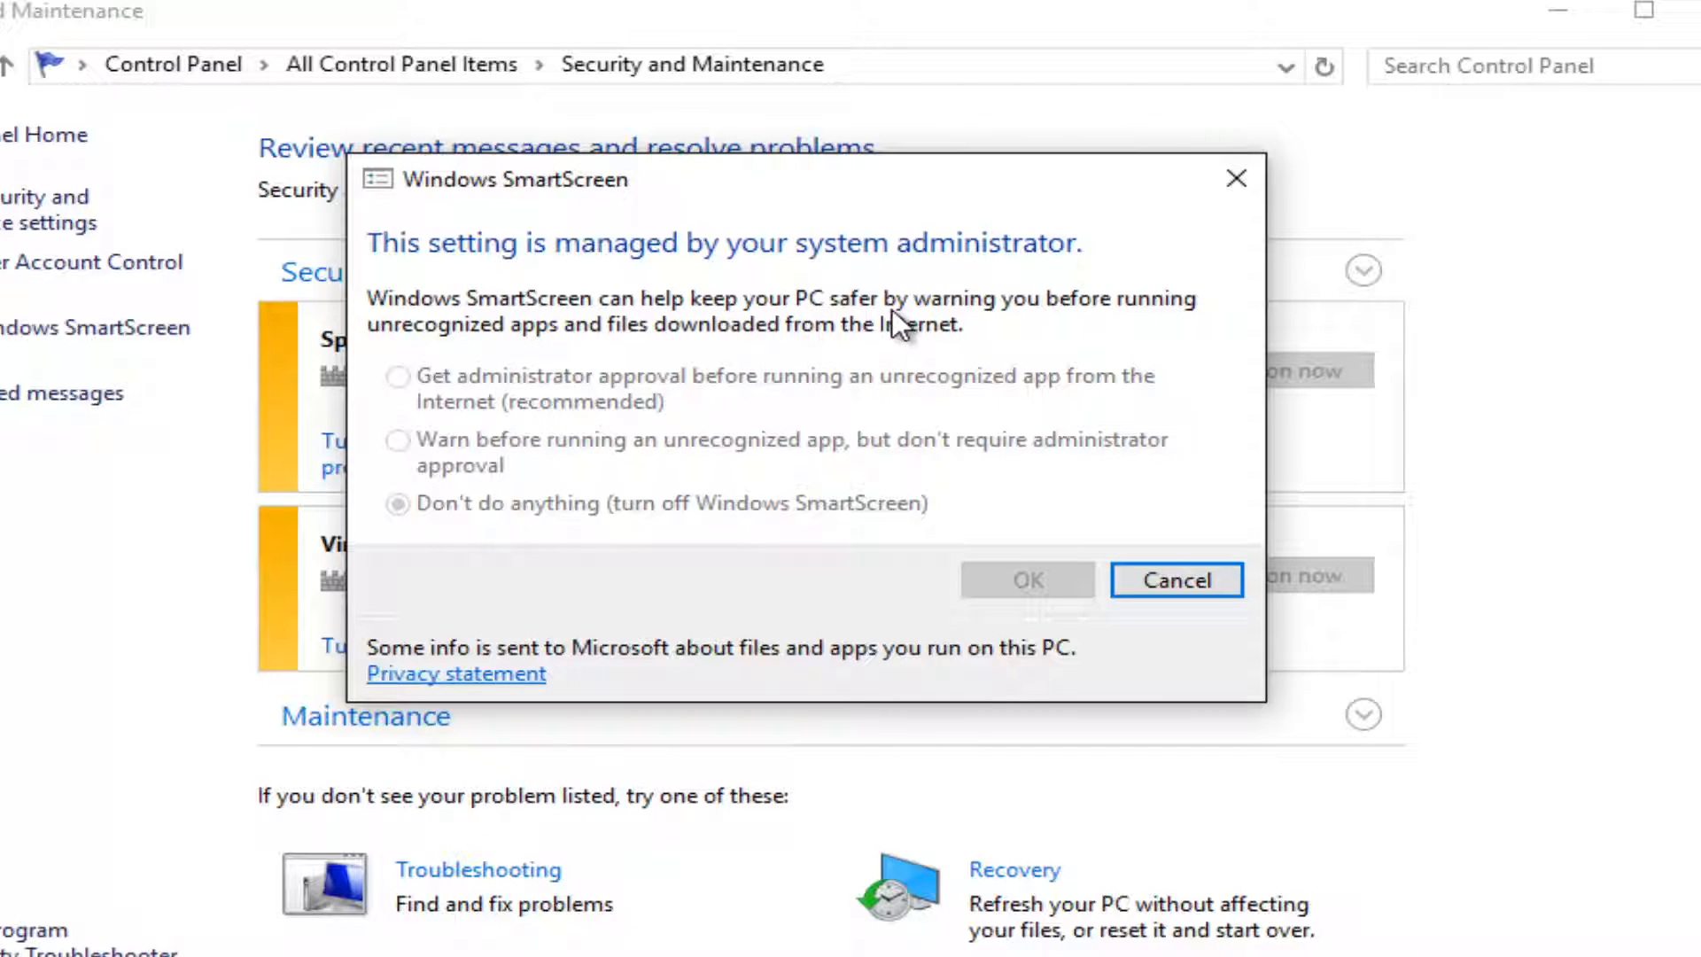
{"action": "mouse_move", "coordinate": [499, 342]}
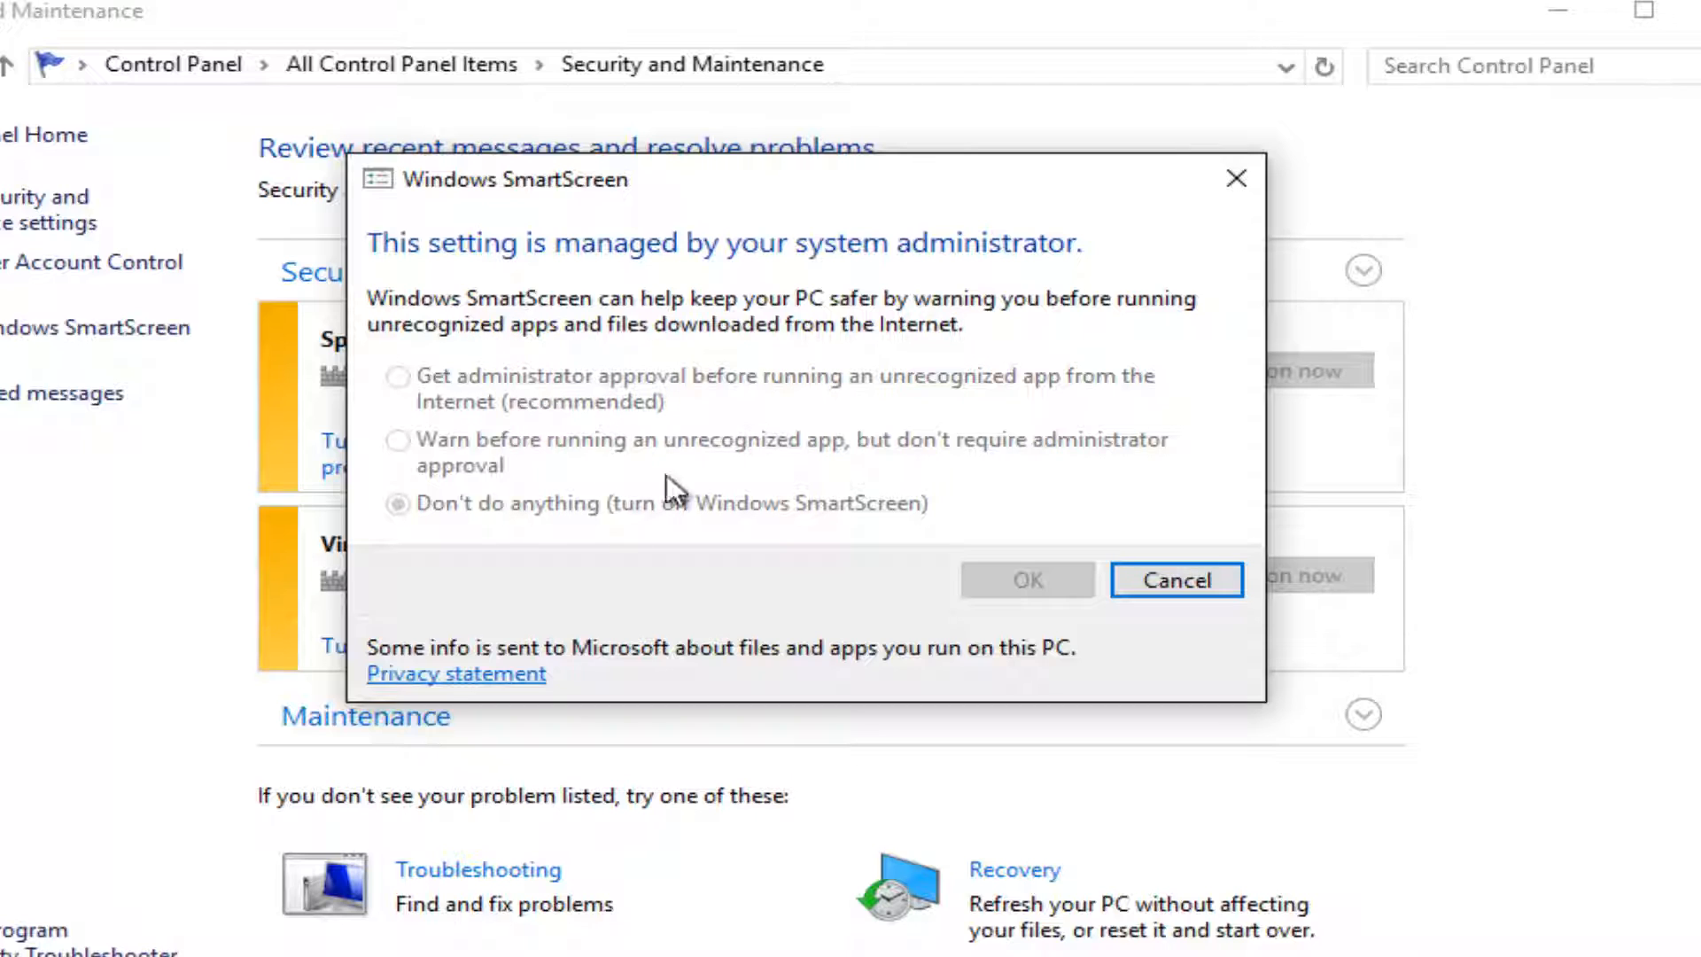
{"action": "mouse_move", "coordinate": [858, 450]}
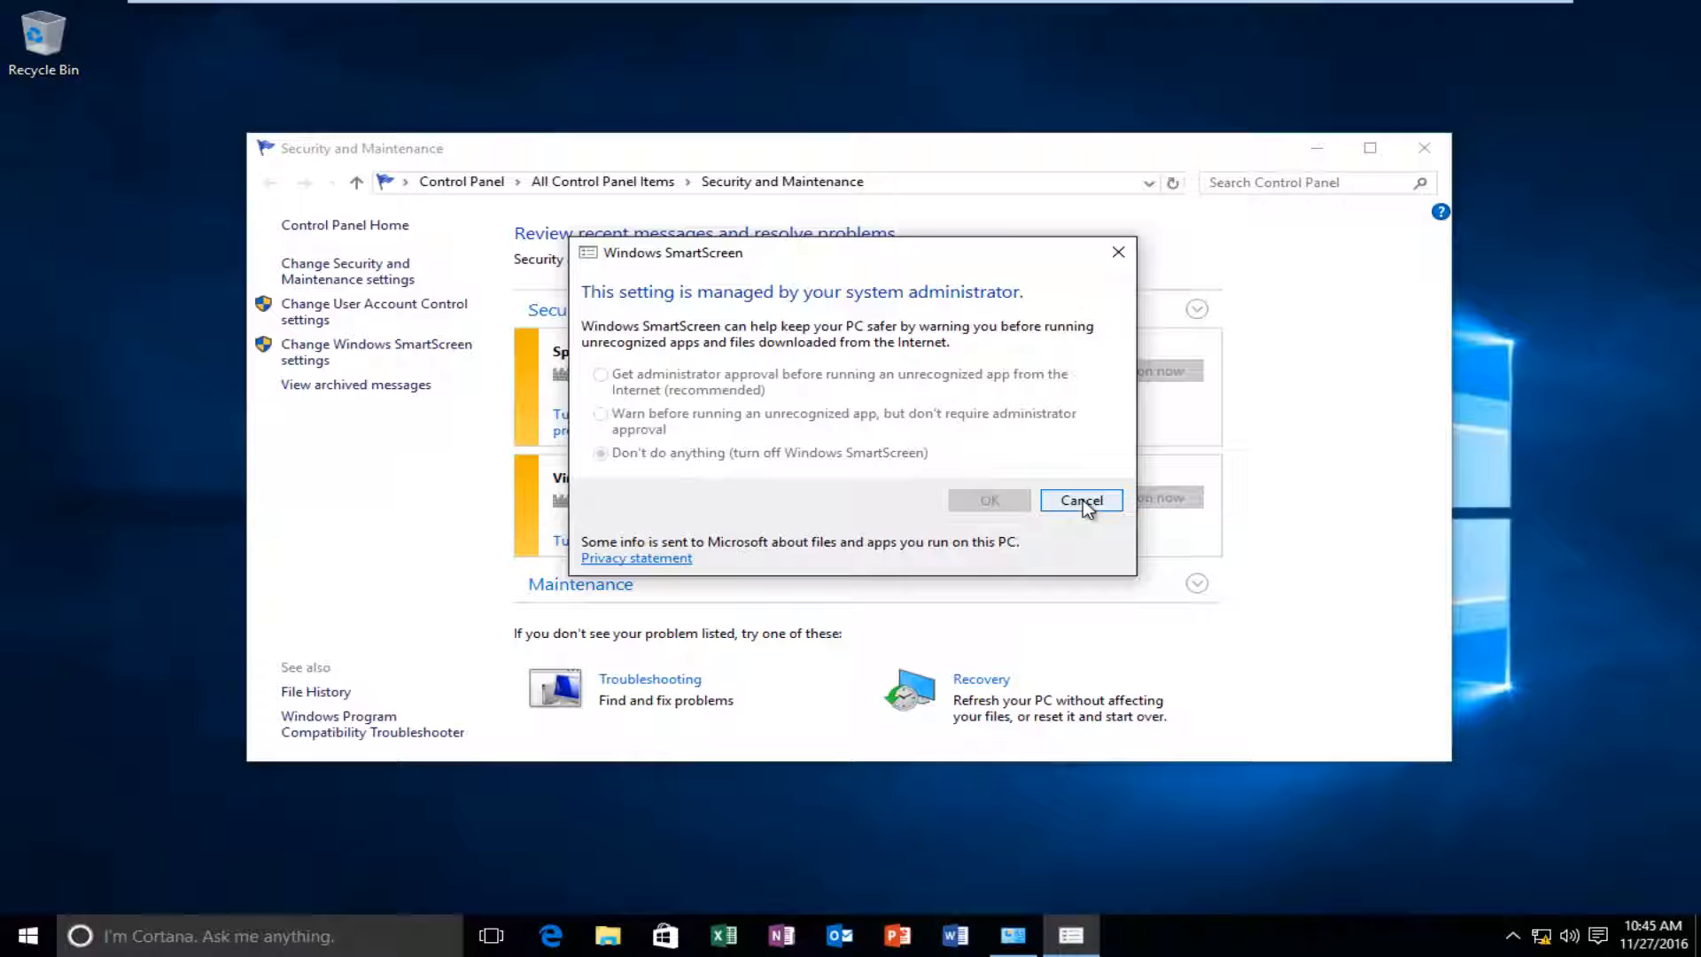
Dismiss the greyed-out SmartScreen dialog and bring up Run via Start search with gpedit.msc entered.
{"action": "left_click", "coordinate": [1079, 500]}
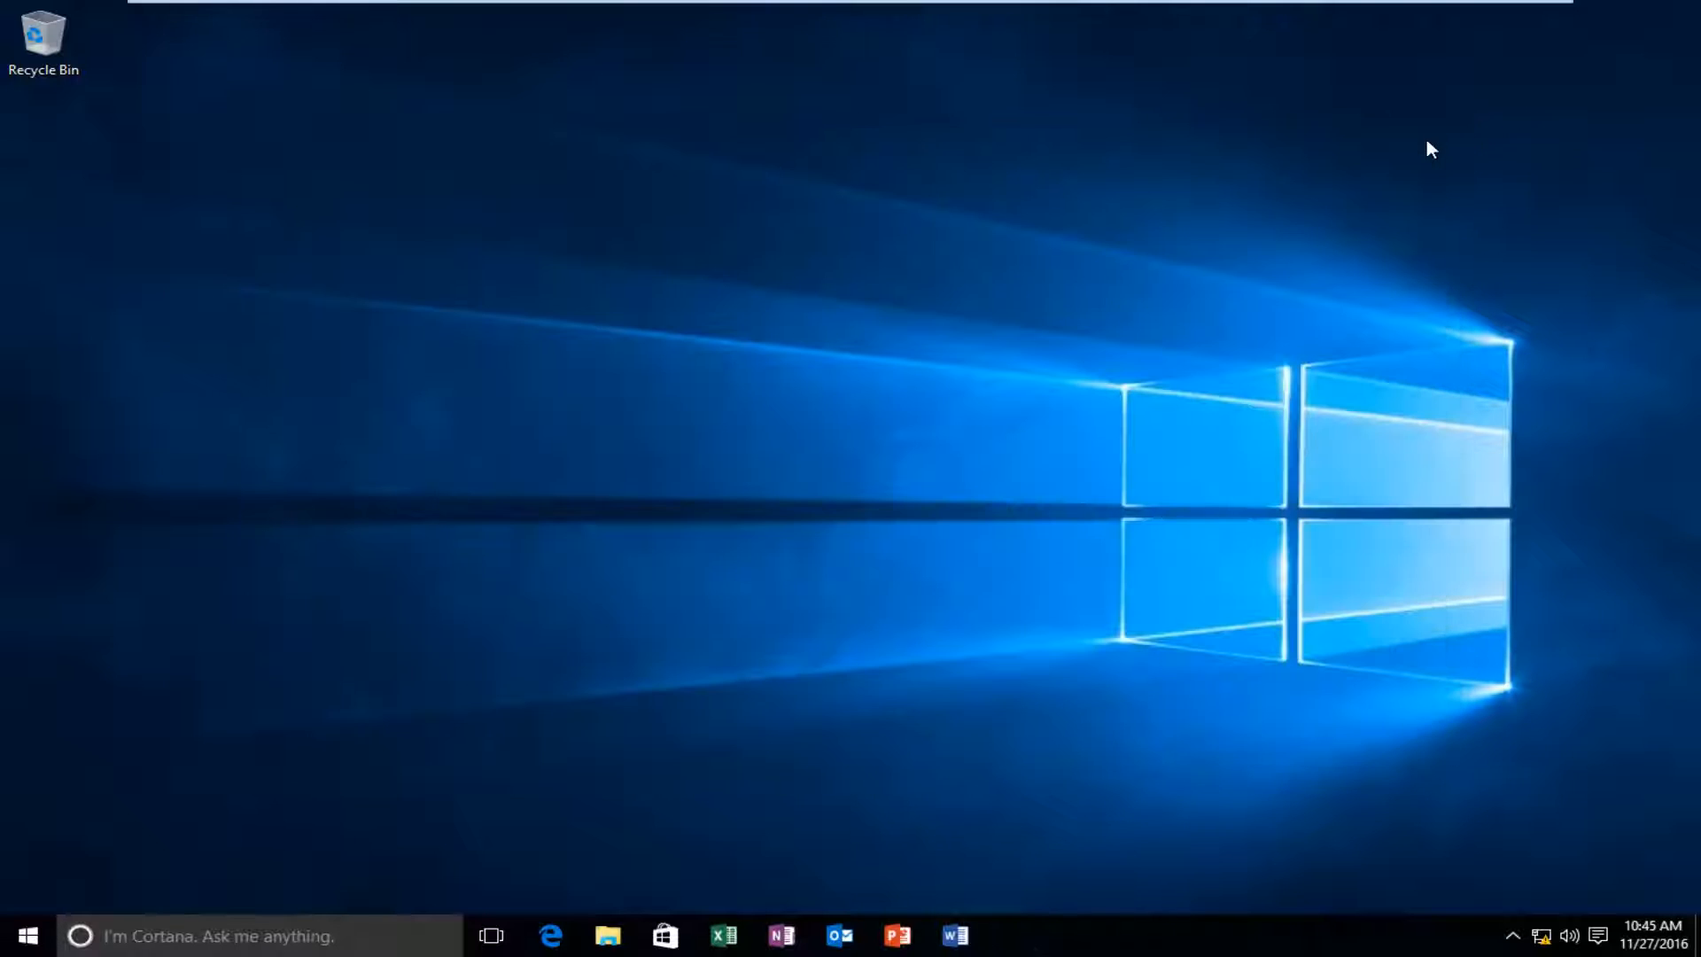
{"action": "left_click", "coordinate": [26, 935]}
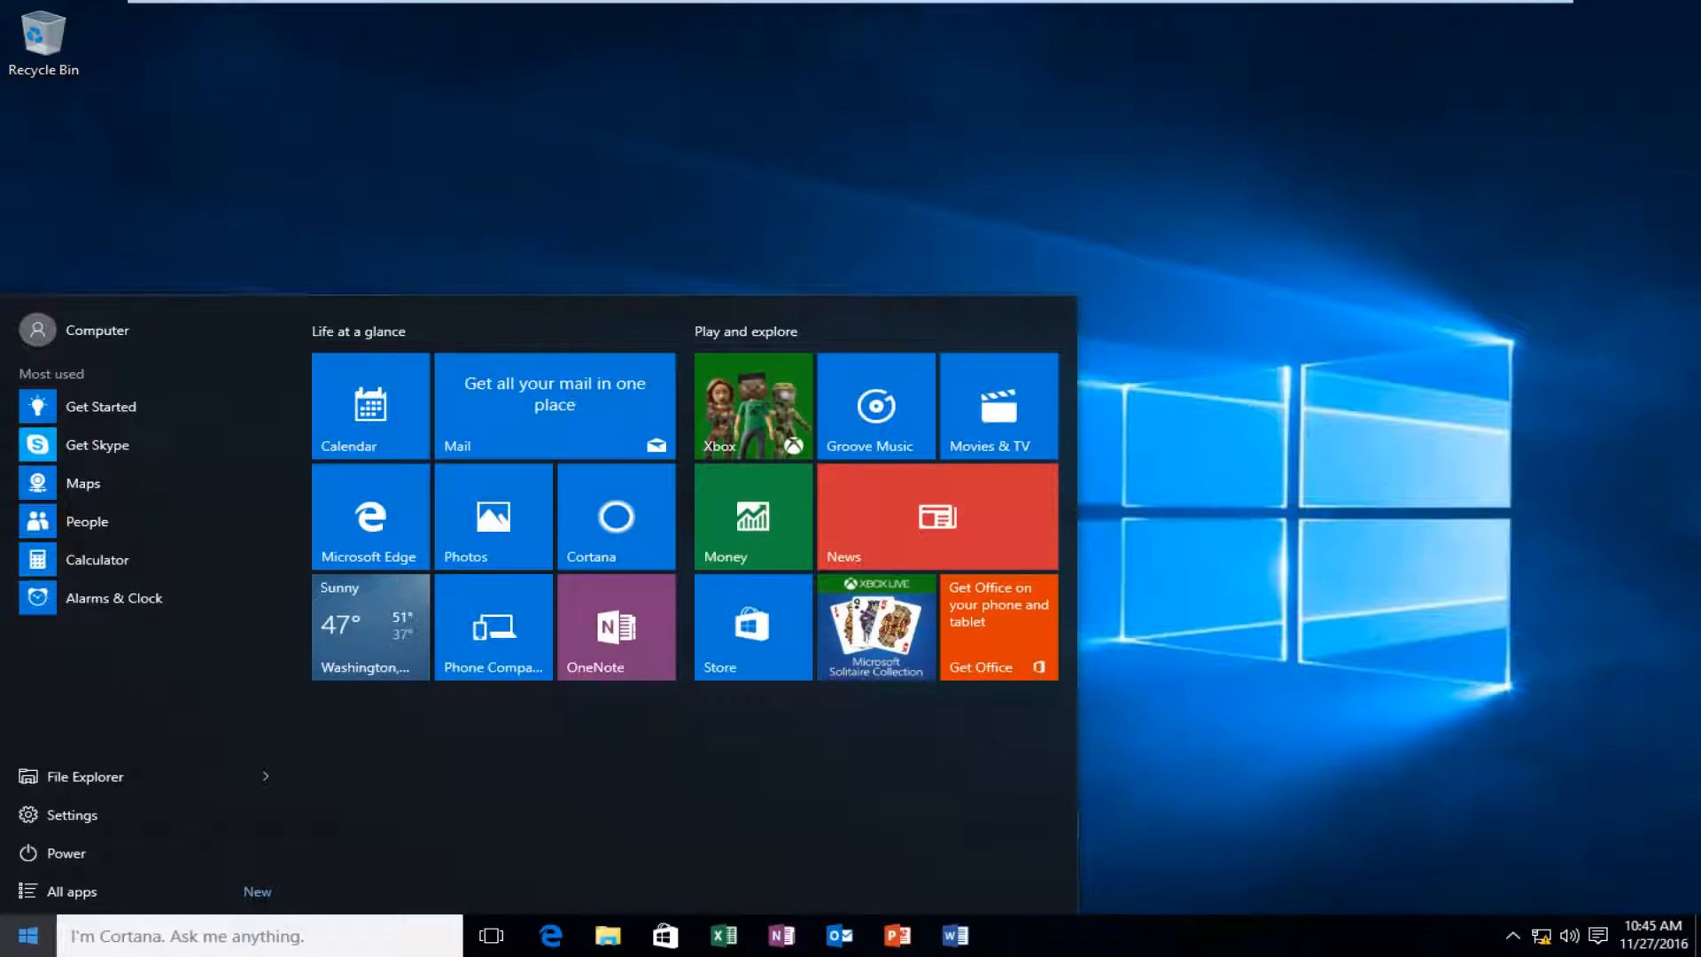
{"action": "type", "text": "run"}
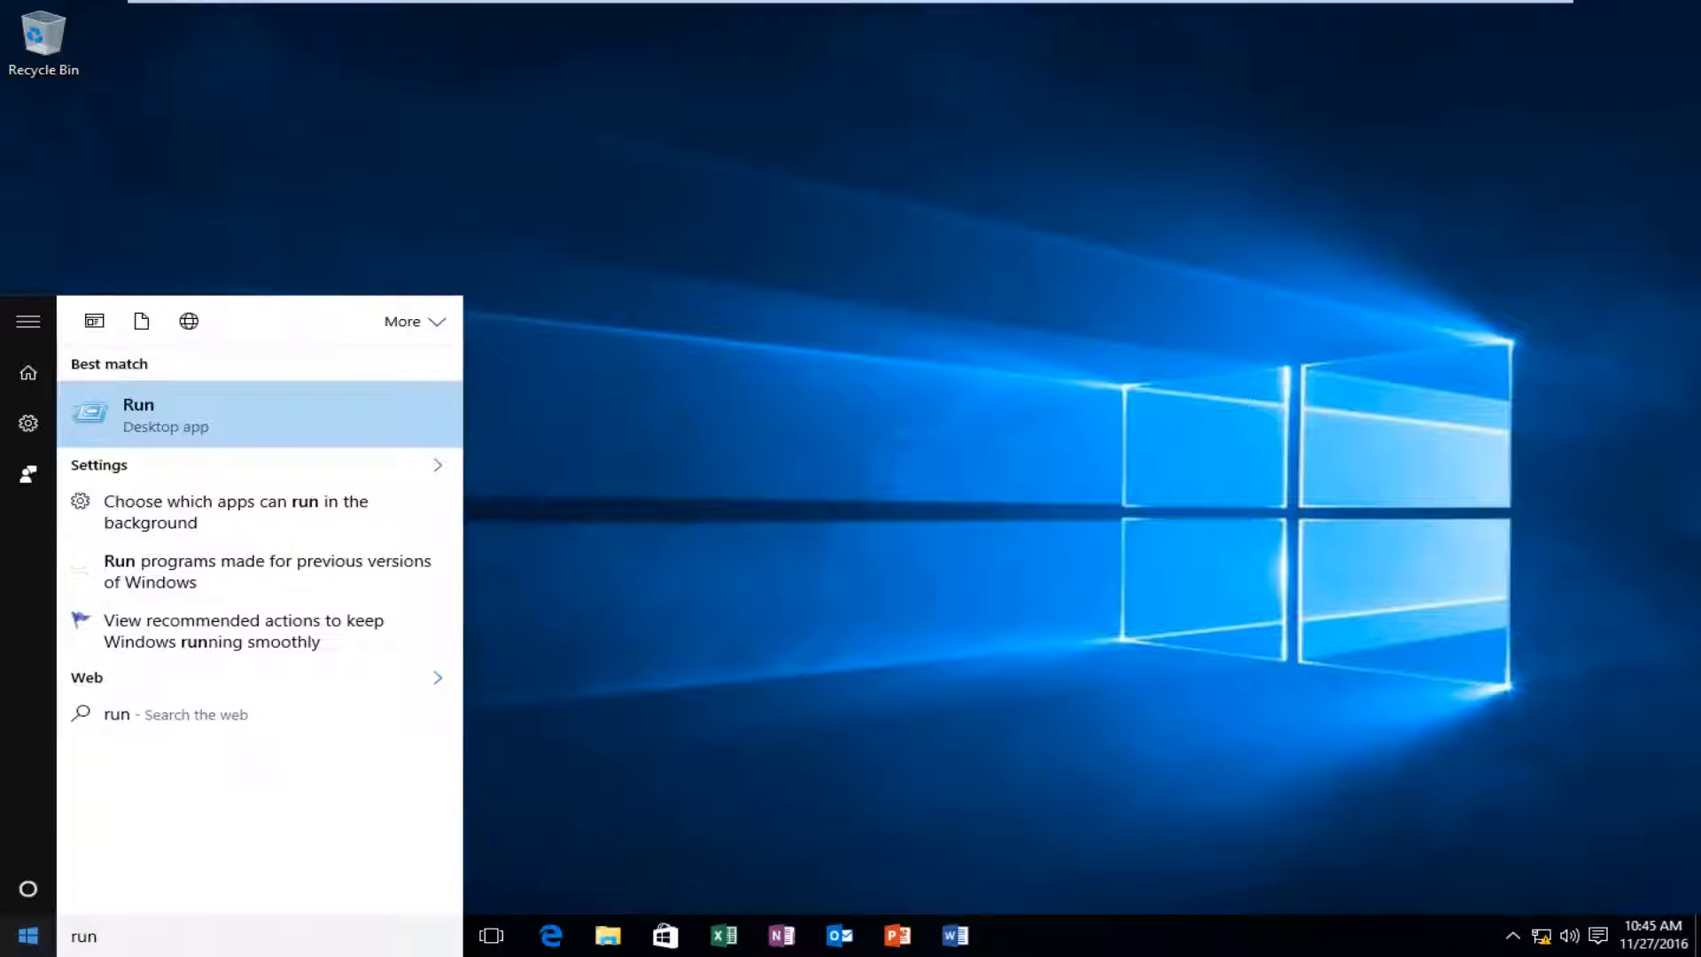
{"action": "left_click", "coordinate": [139, 415]}
{"action": "type", "text": "gpedit.m"}
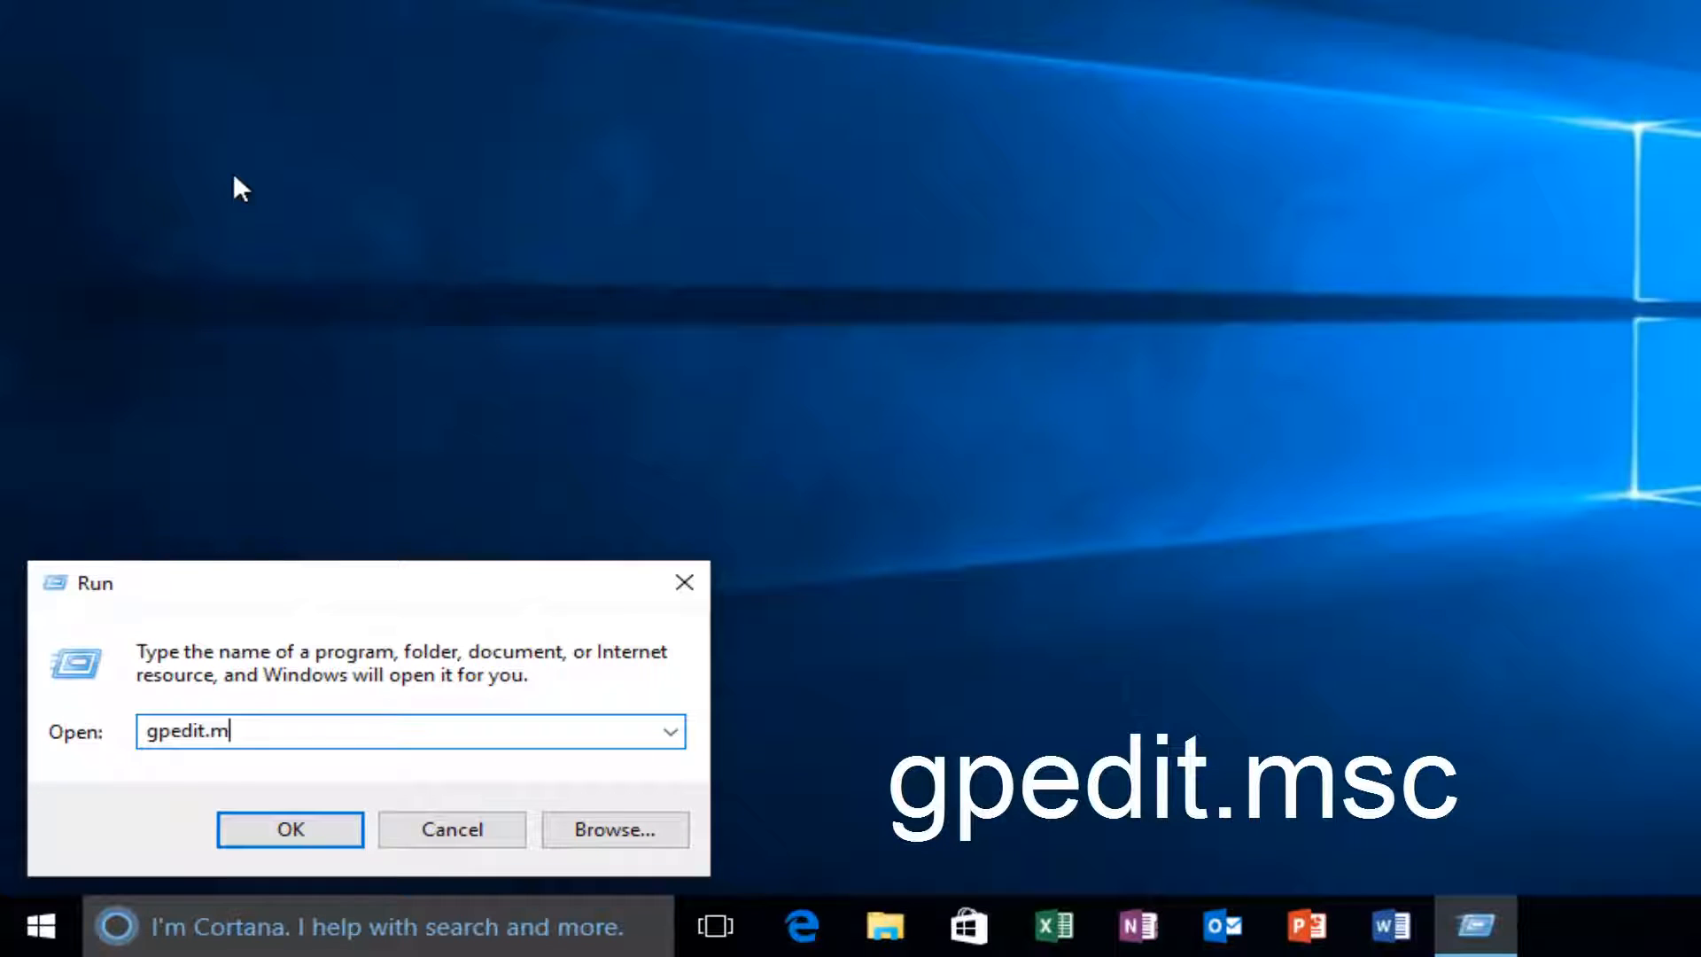
{"action": "type", "text": "sc"}
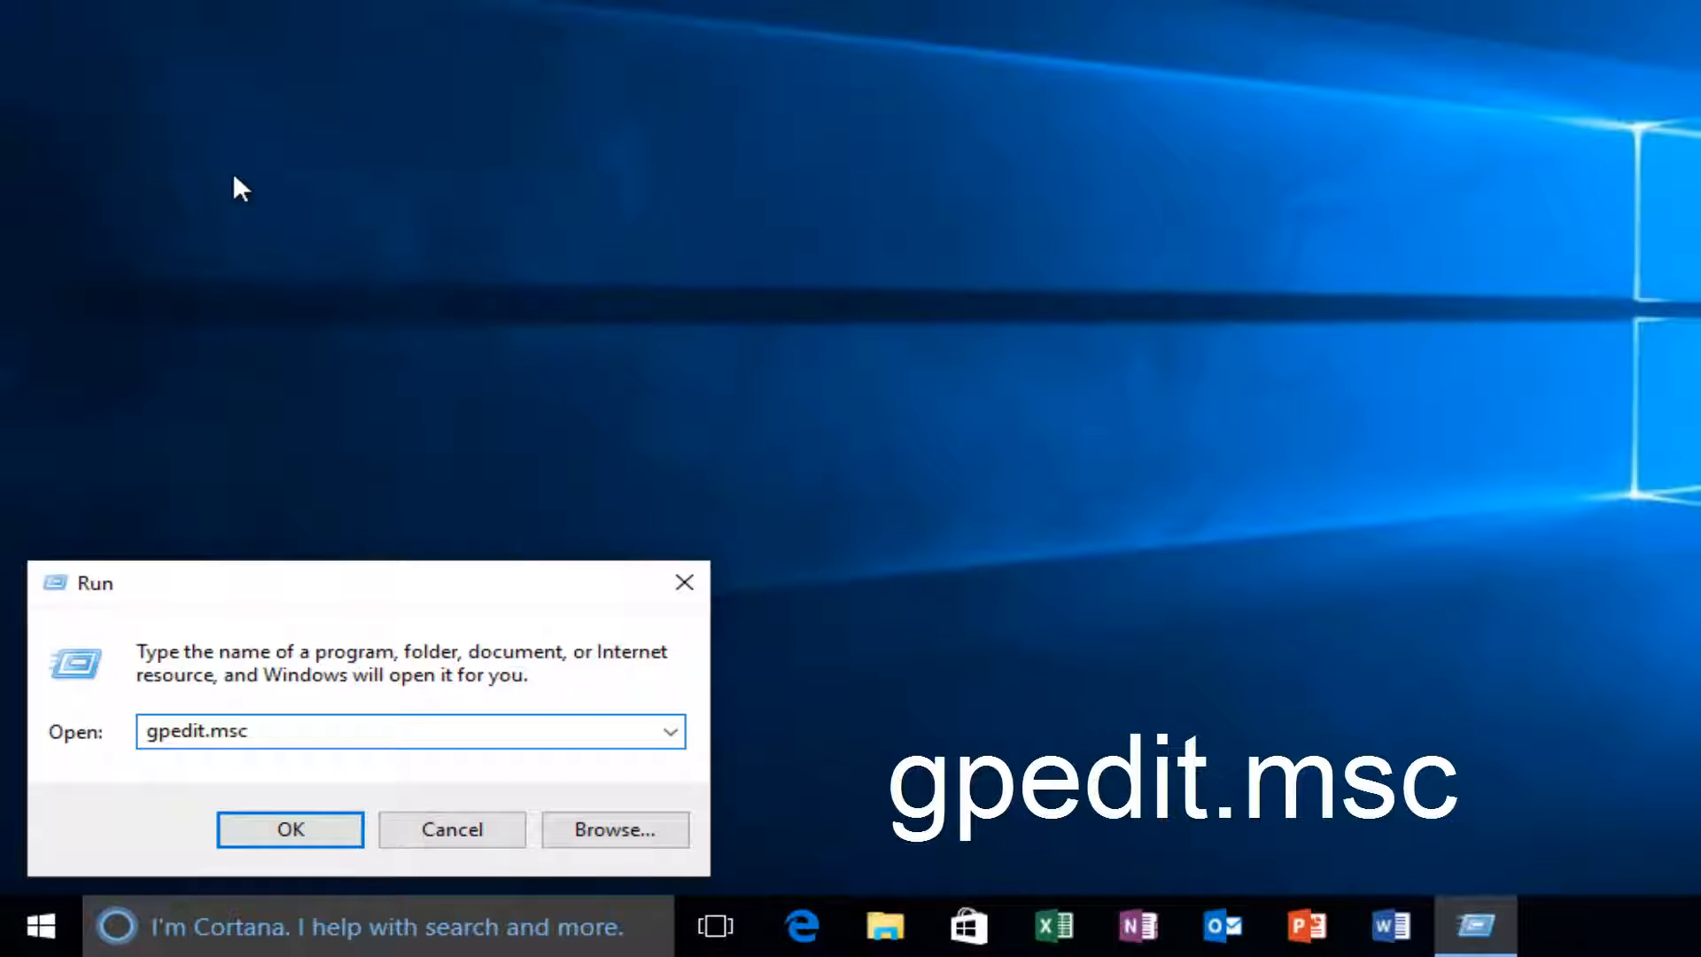
Launch the policy editor maximized and list the File Explorer policies under Administrative Templates > Windows Components.
{"action": "left_click", "coordinate": [289, 830]}
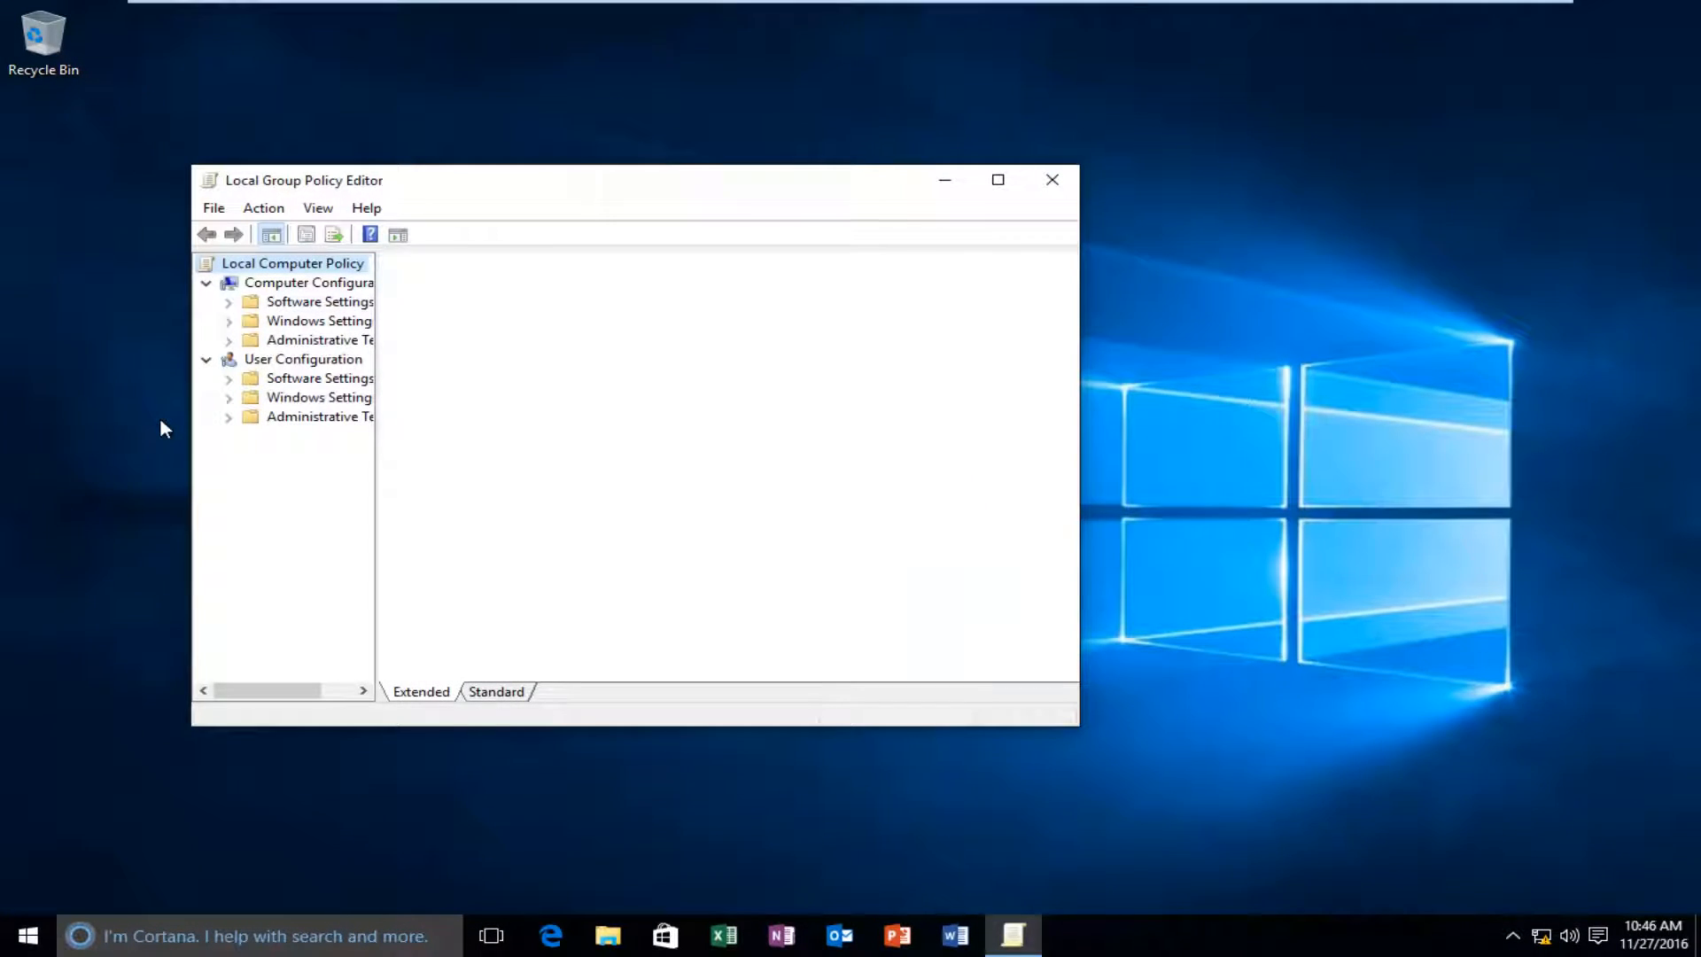
{"action": "left_click", "coordinate": [293, 262]}
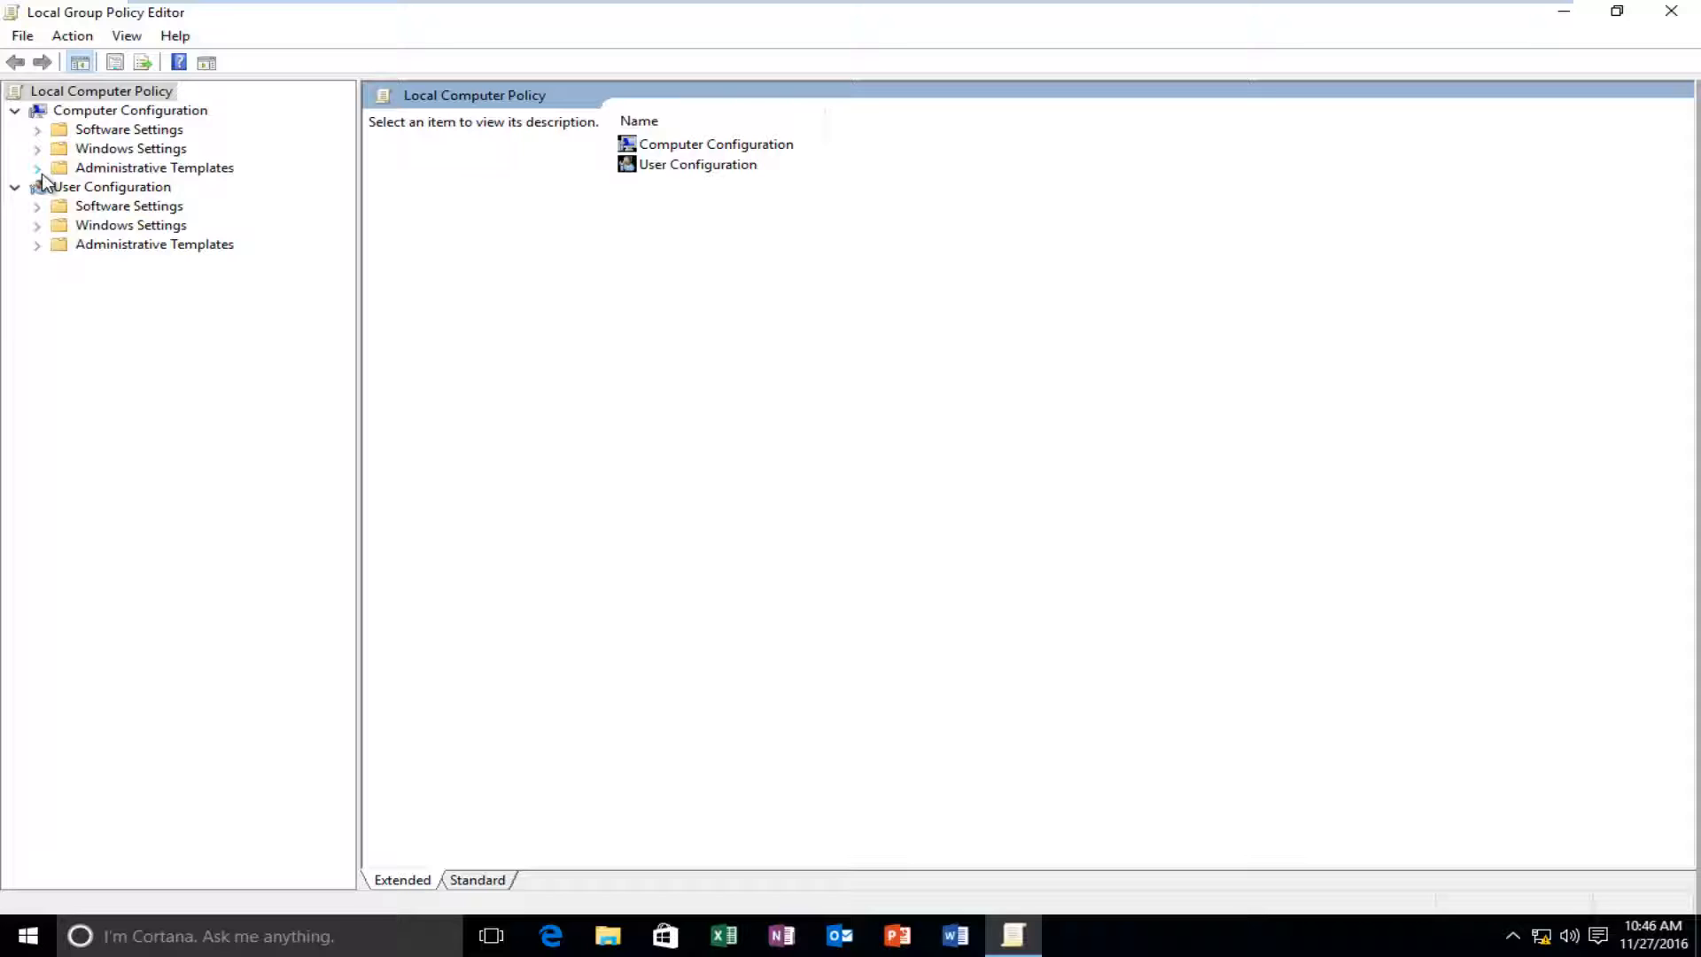
{"action": "left_click", "coordinate": [35, 166]}
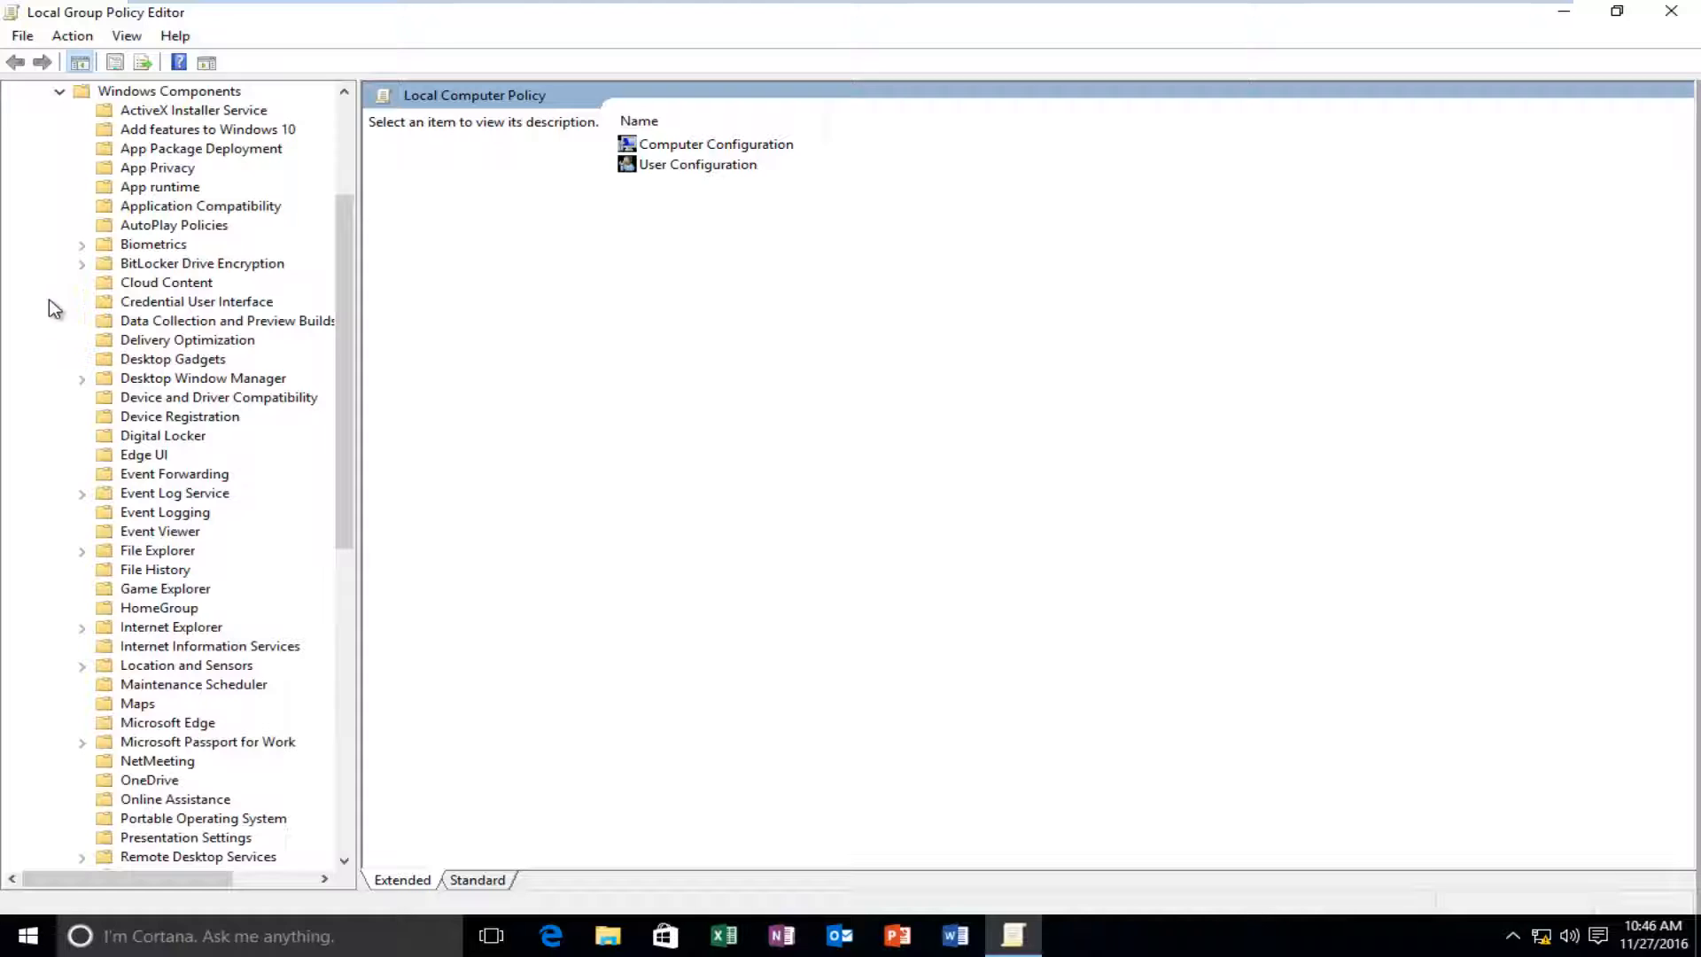
{"action": "left_click", "coordinate": [158, 550]}
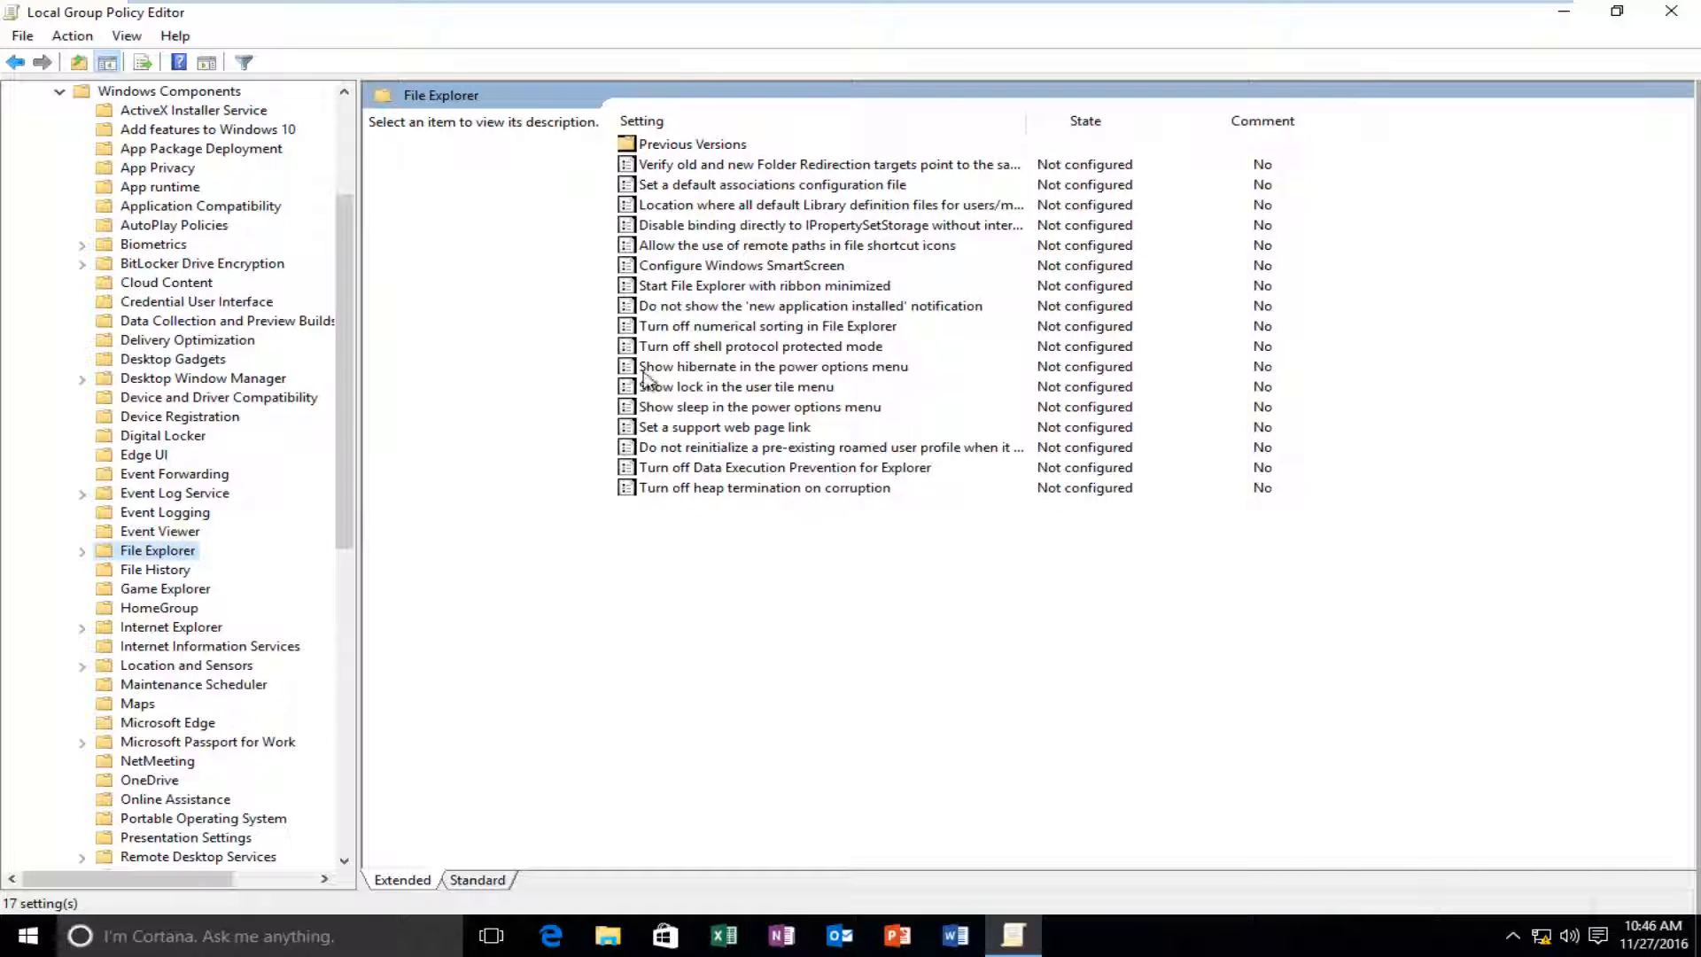
{"action": "mouse_move", "coordinate": [746, 588]}
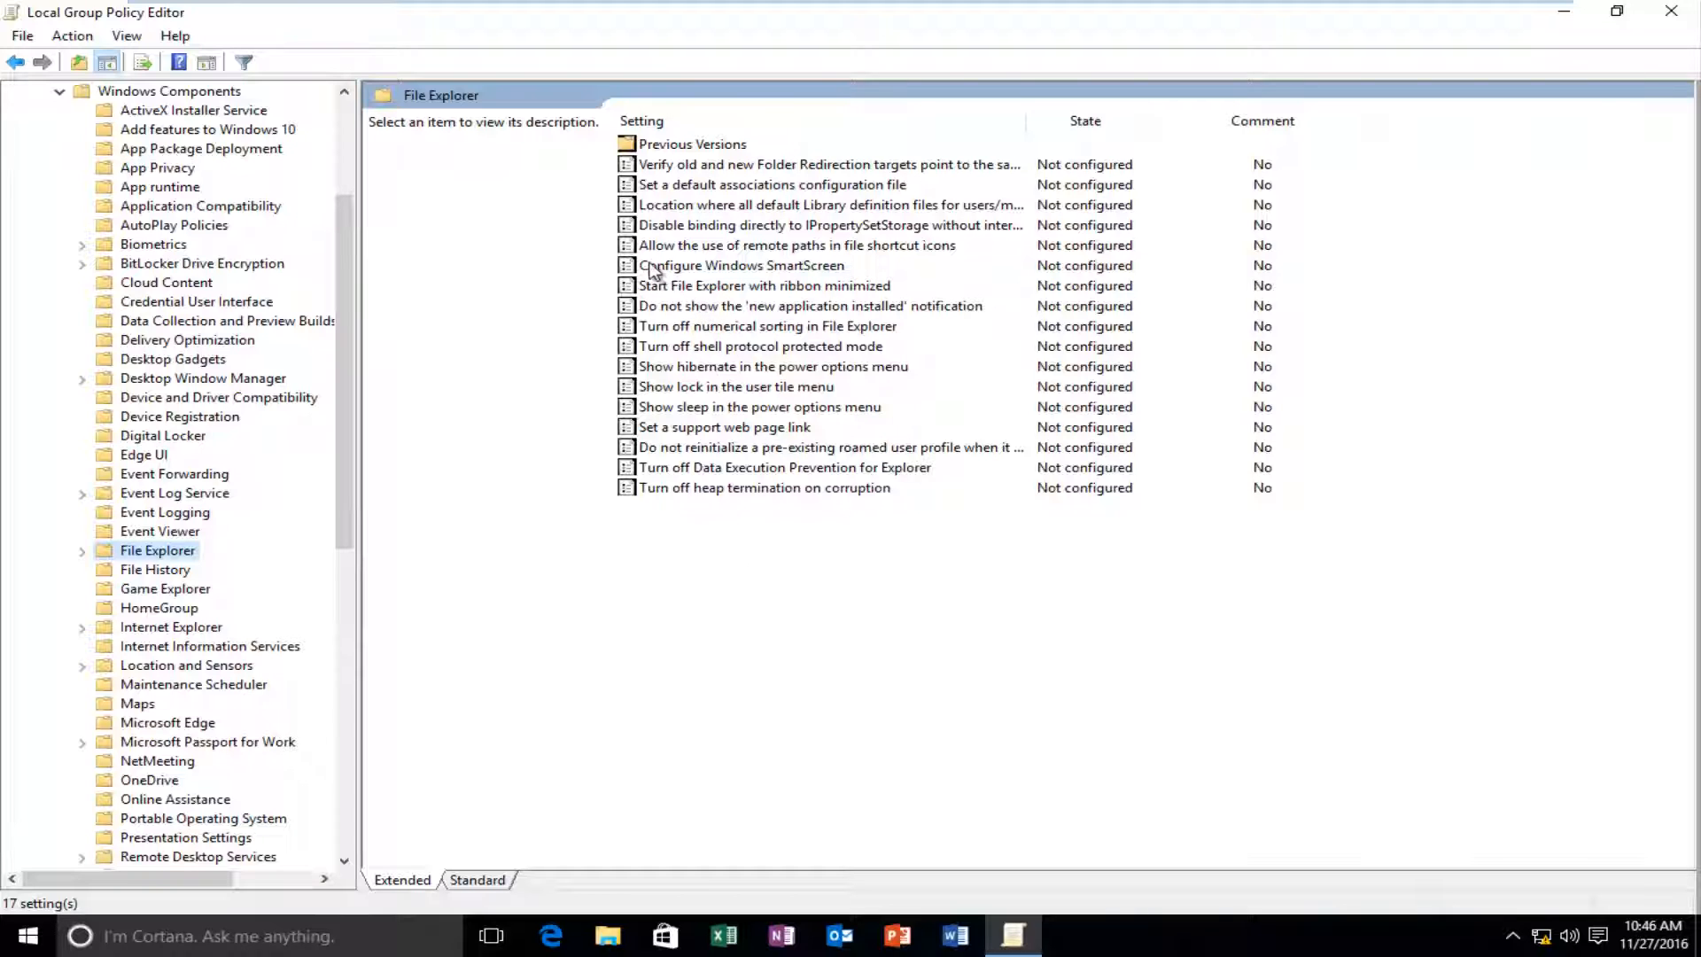
Set Configure Windows SmartScreen to Disabled, apply and confirm the change.
{"action": "left_click", "coordinate": [741, 264]}
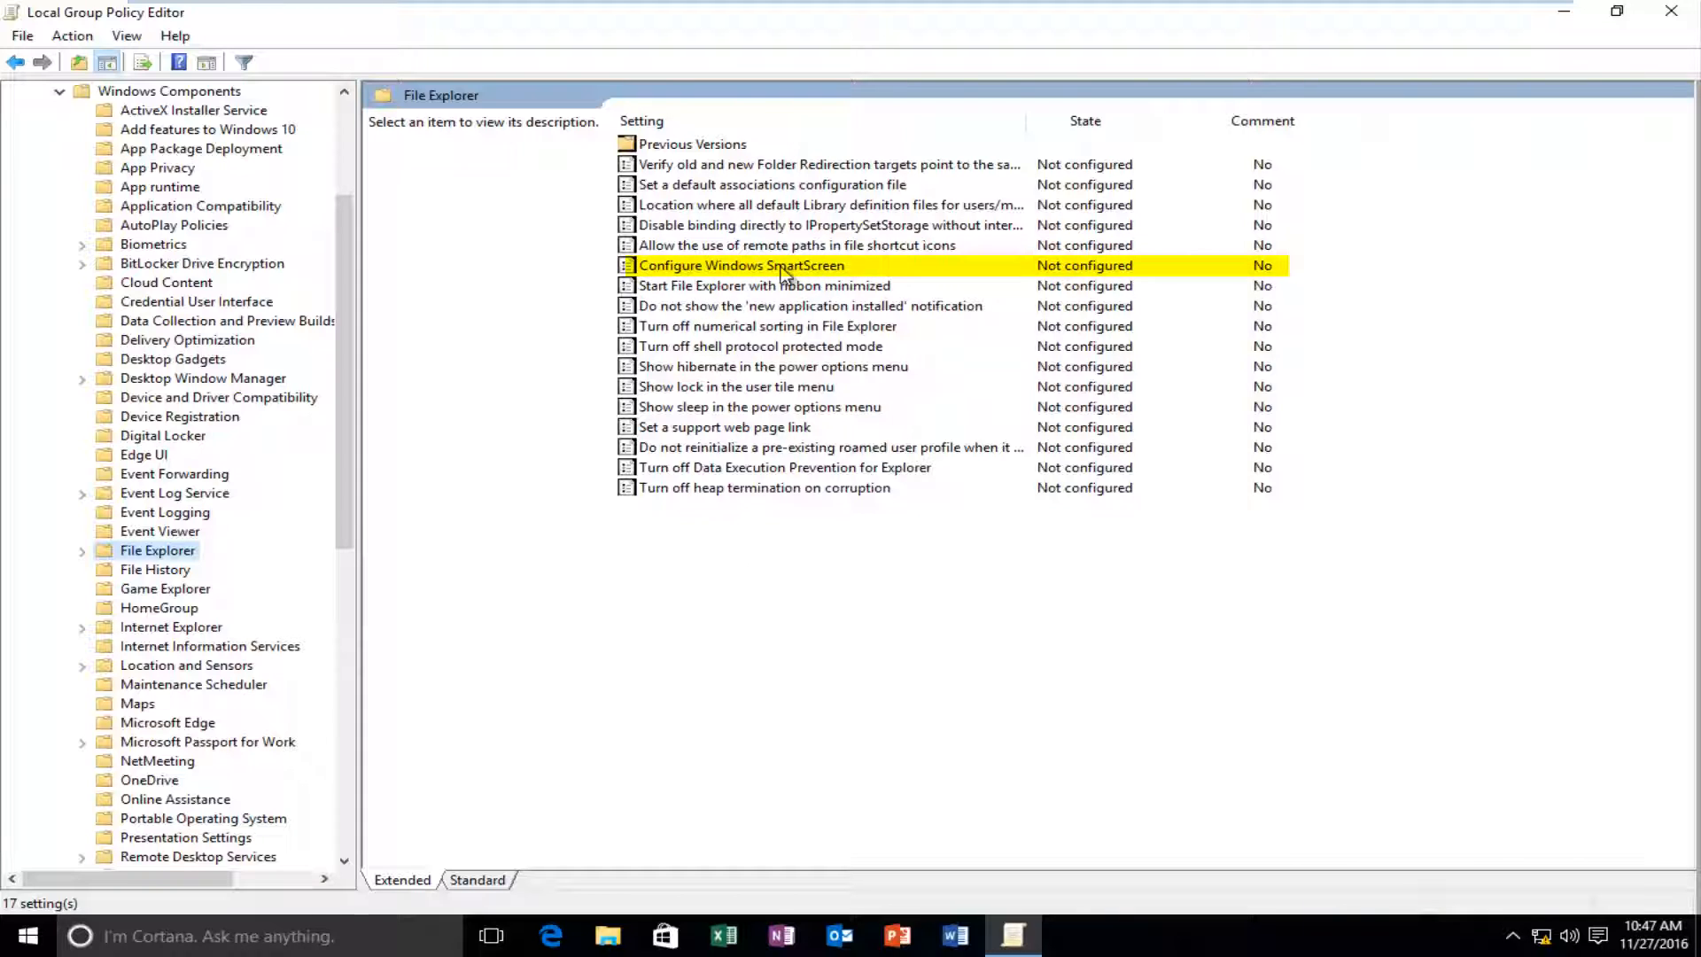
{"action": "left_click", "coordinate": [740, 264]}
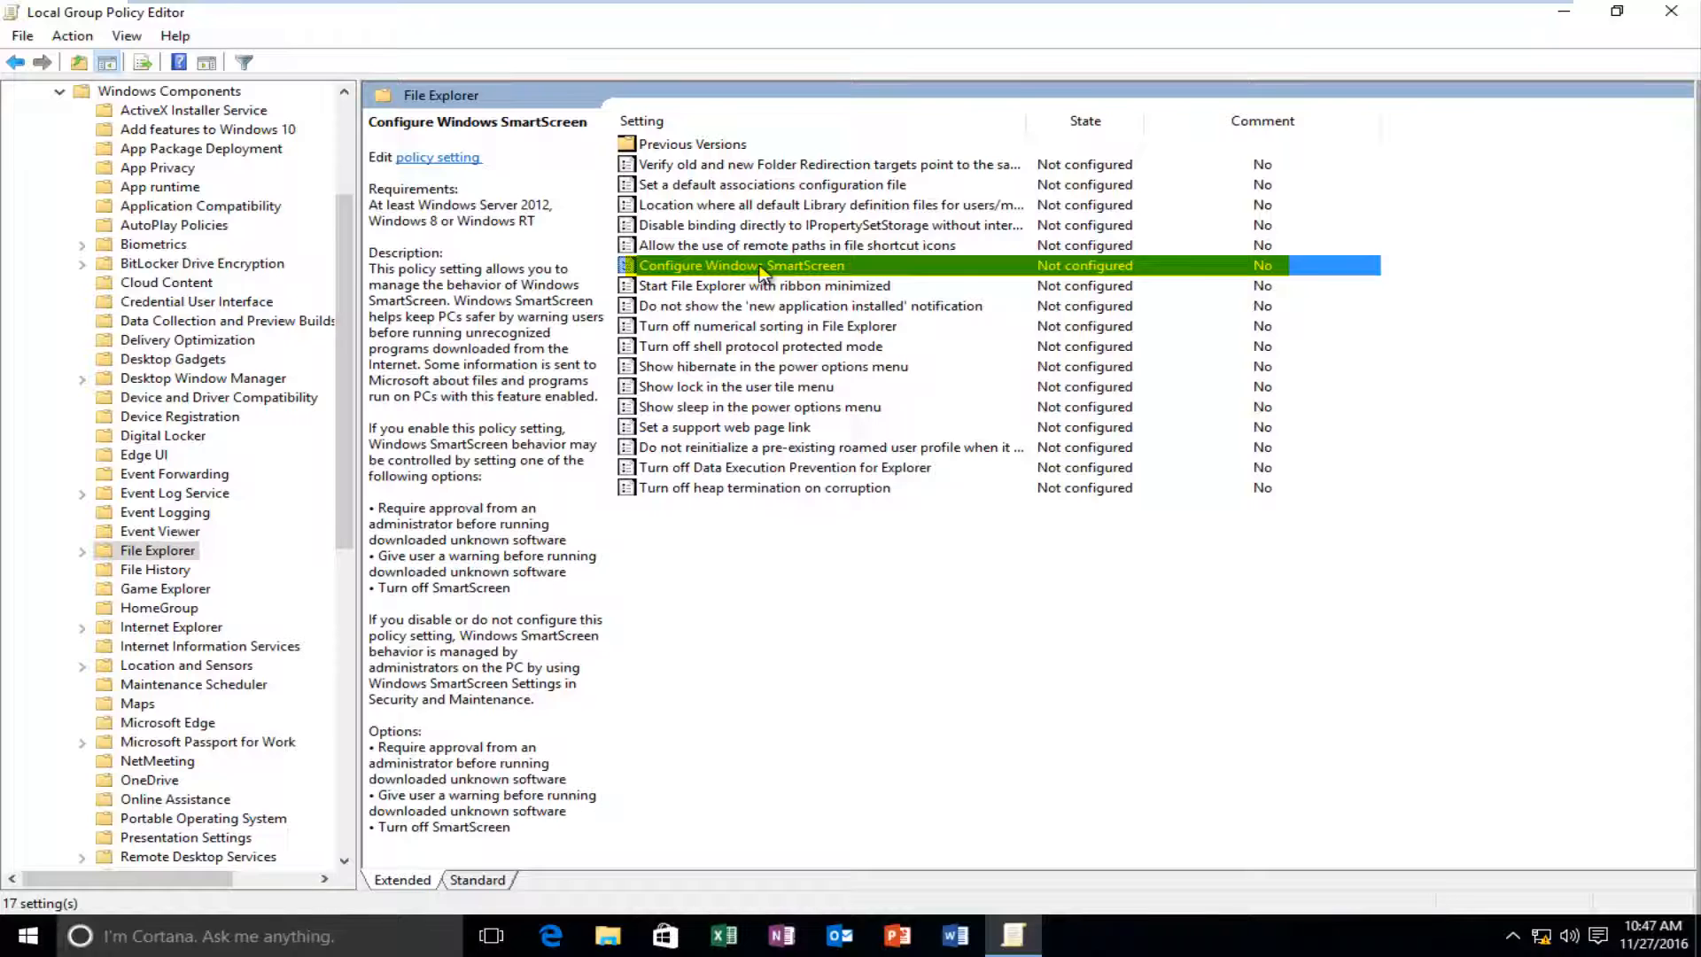
{"action": "double_click", "coordinate": [830, 225]}
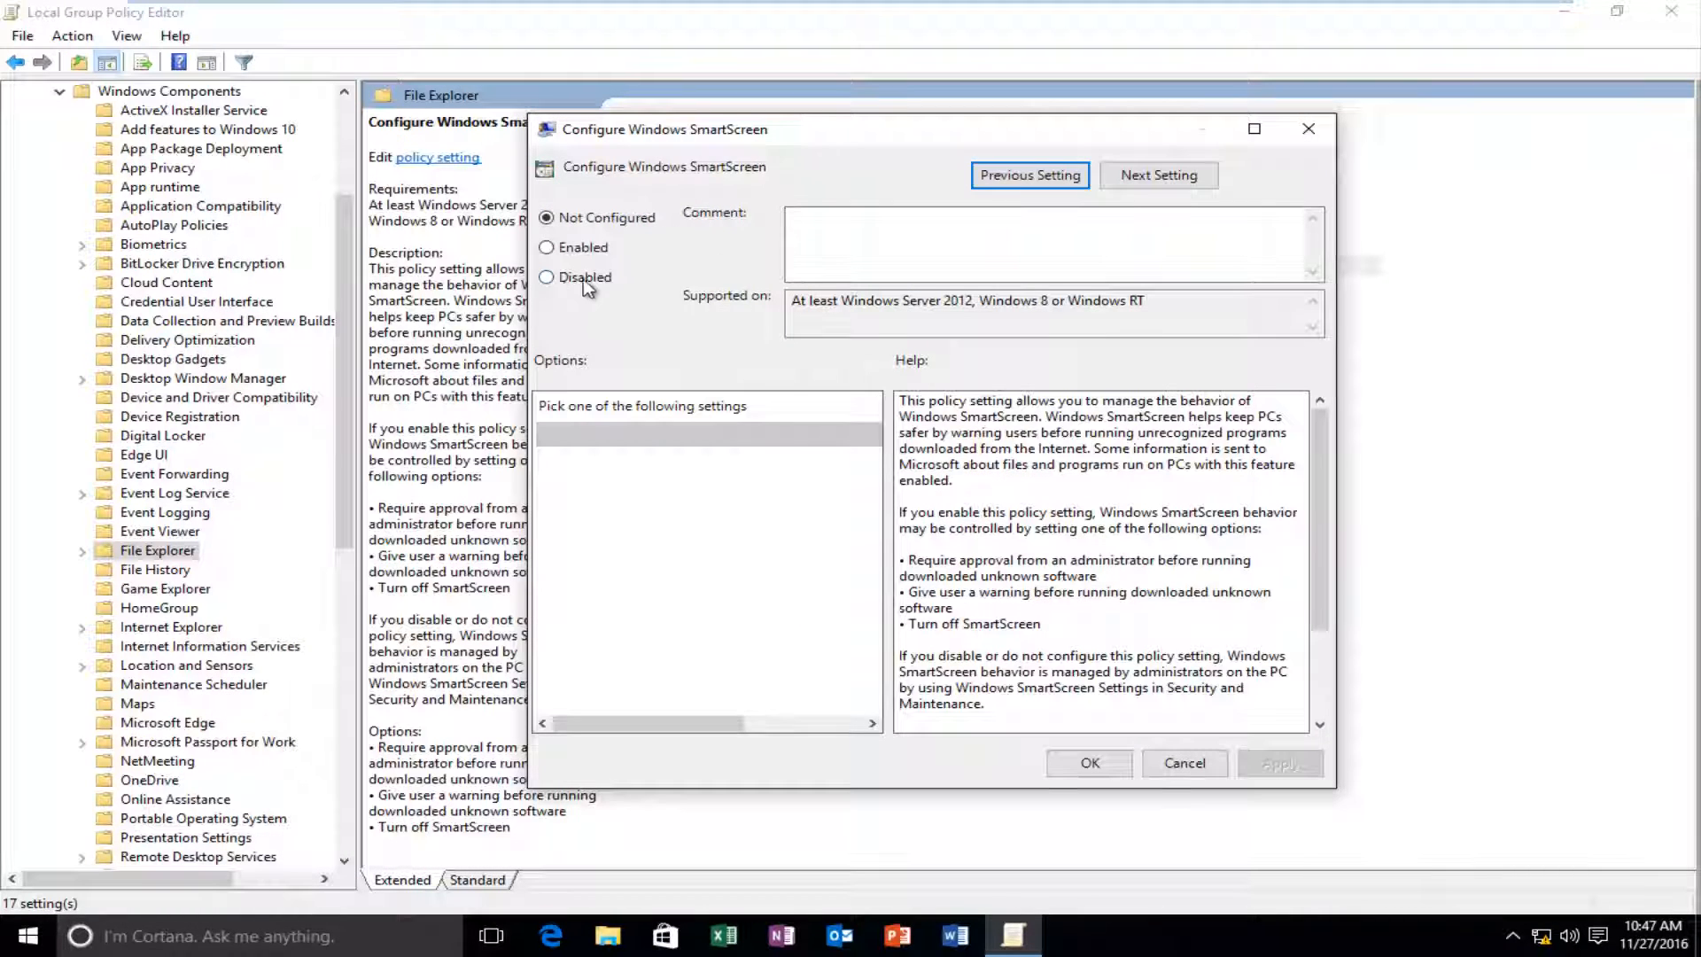
{"action": "left_click", "coordinate": [548, 276]}
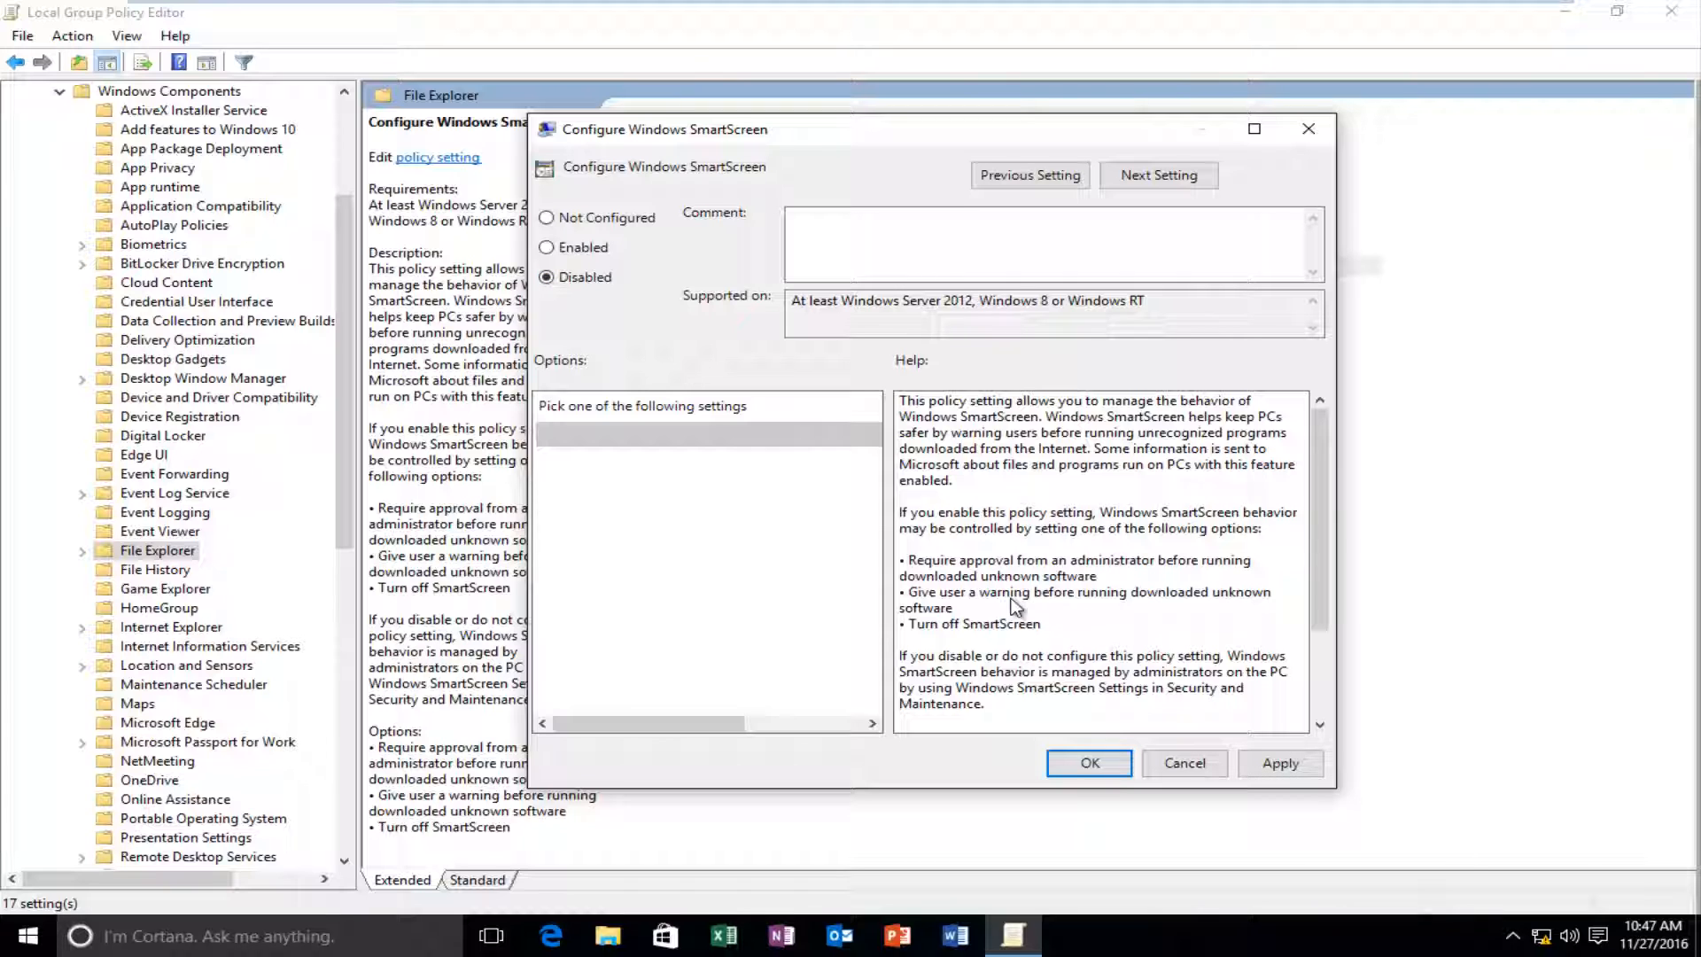
{"action": "left_click", "coordinate": [1089, 762]}
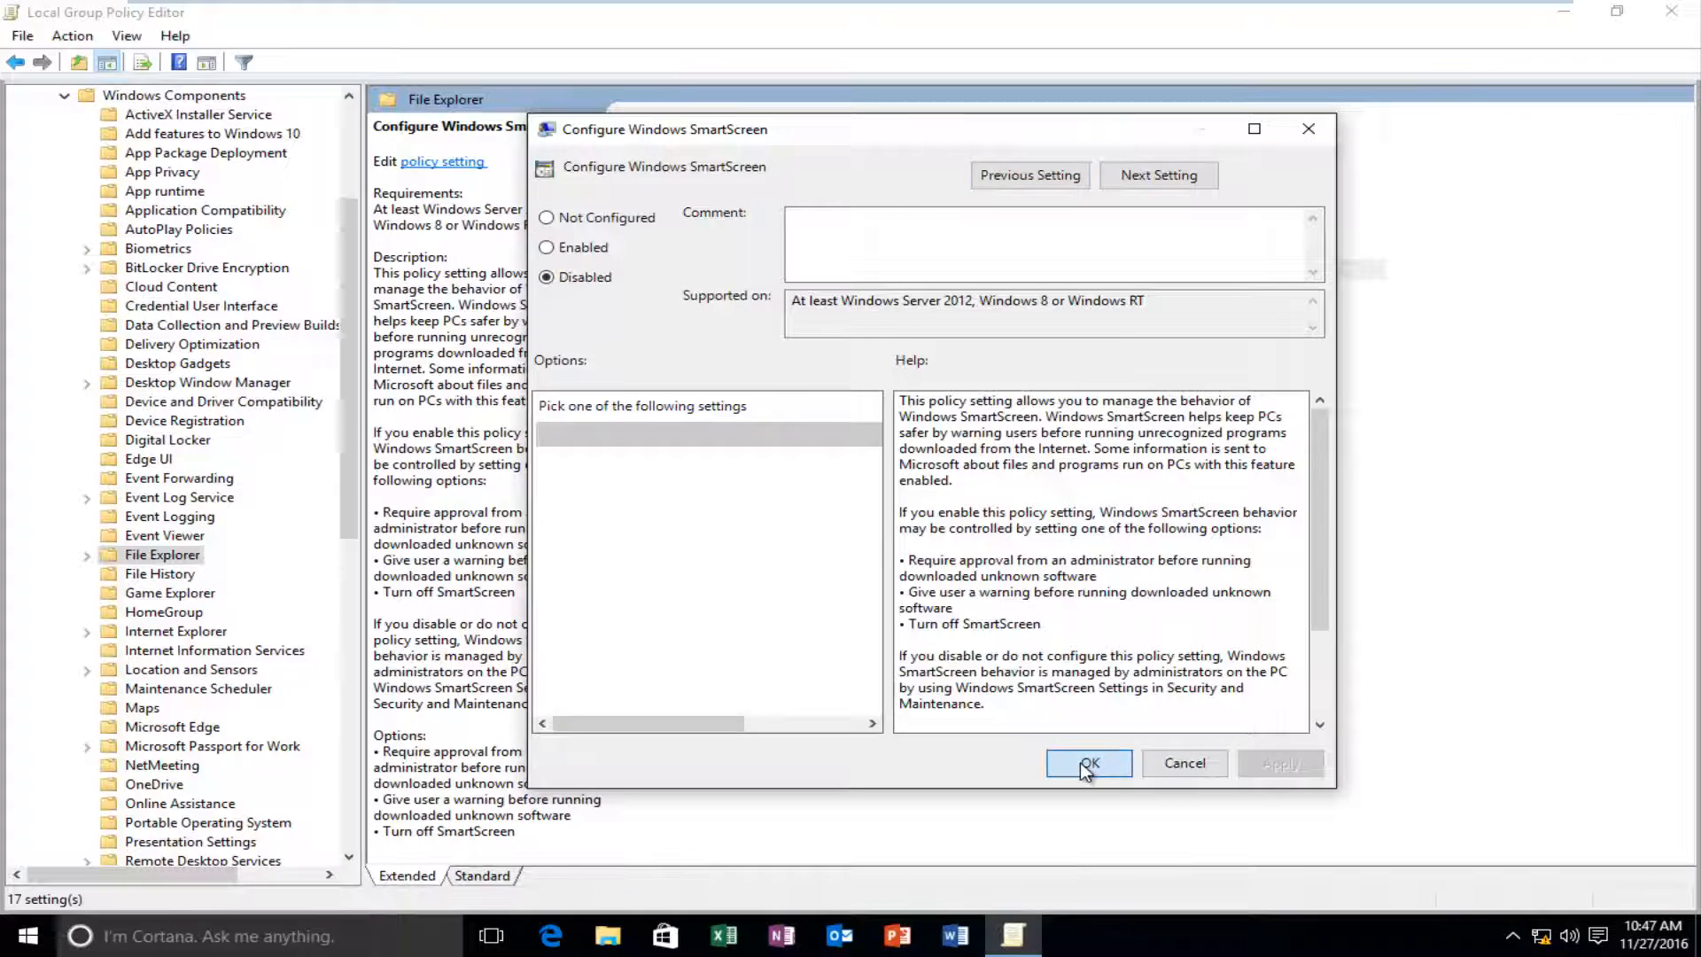
{"action": "left_click", "coordinate": [1088, 762]}
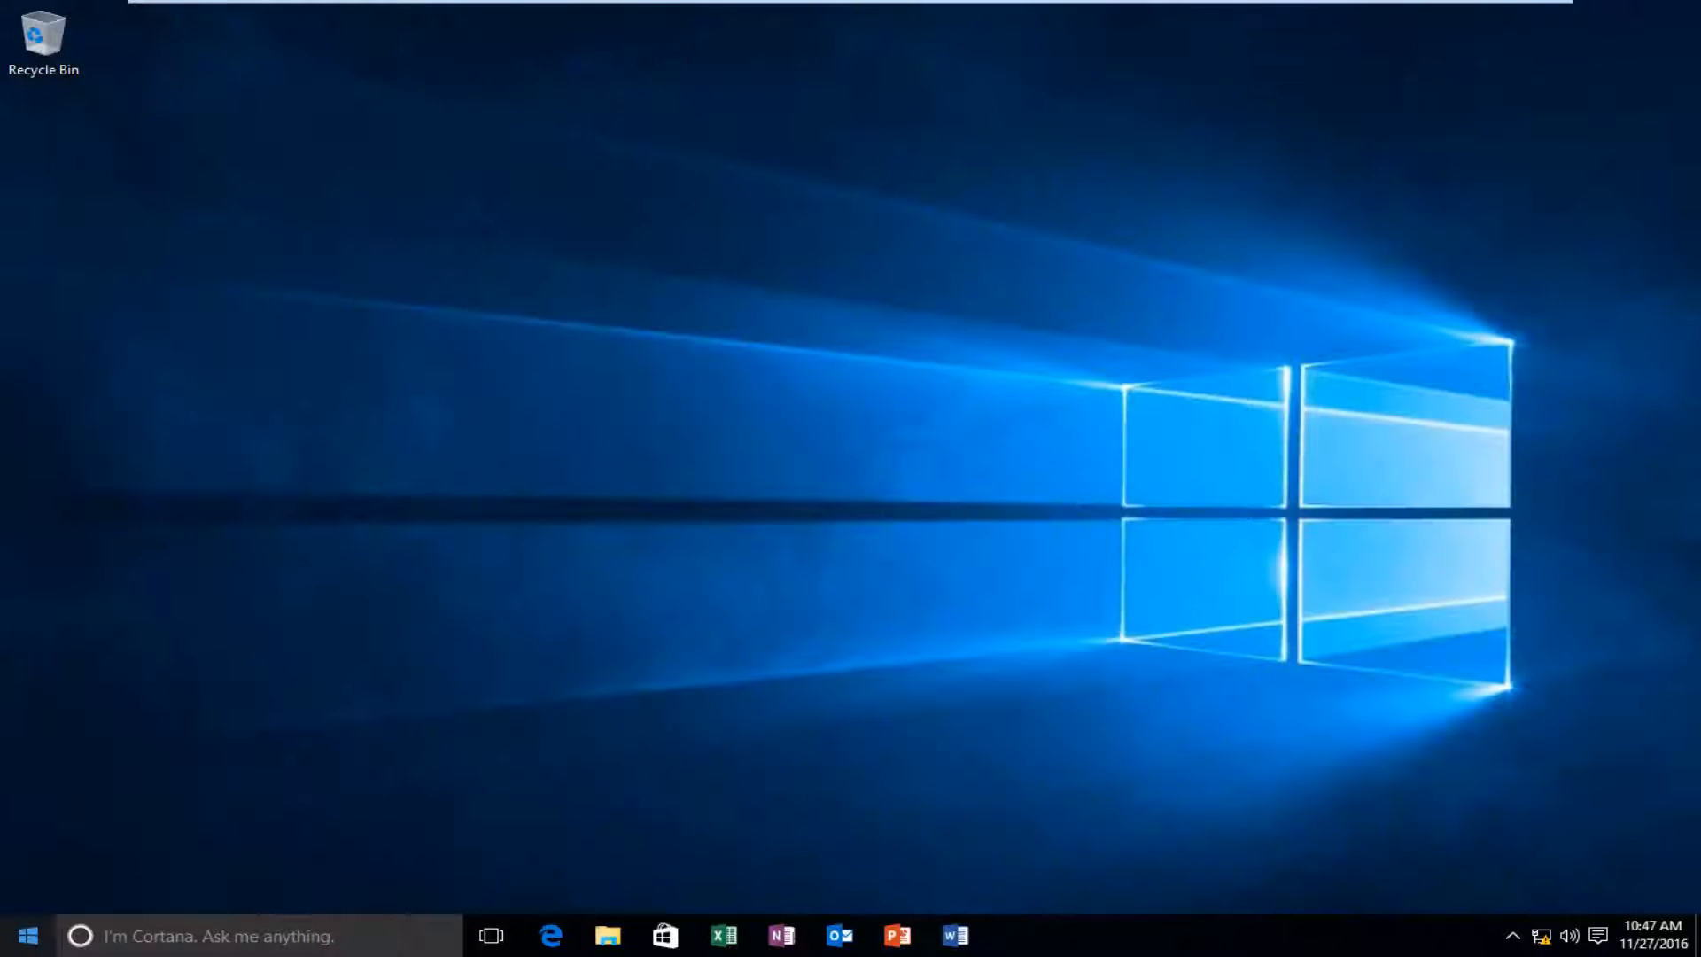
Reopen Control Panel's Windows SmartScreen dialog from a 'smartscreen' search to check its options are selectable.
{"action": "type", "text": "smarts"}
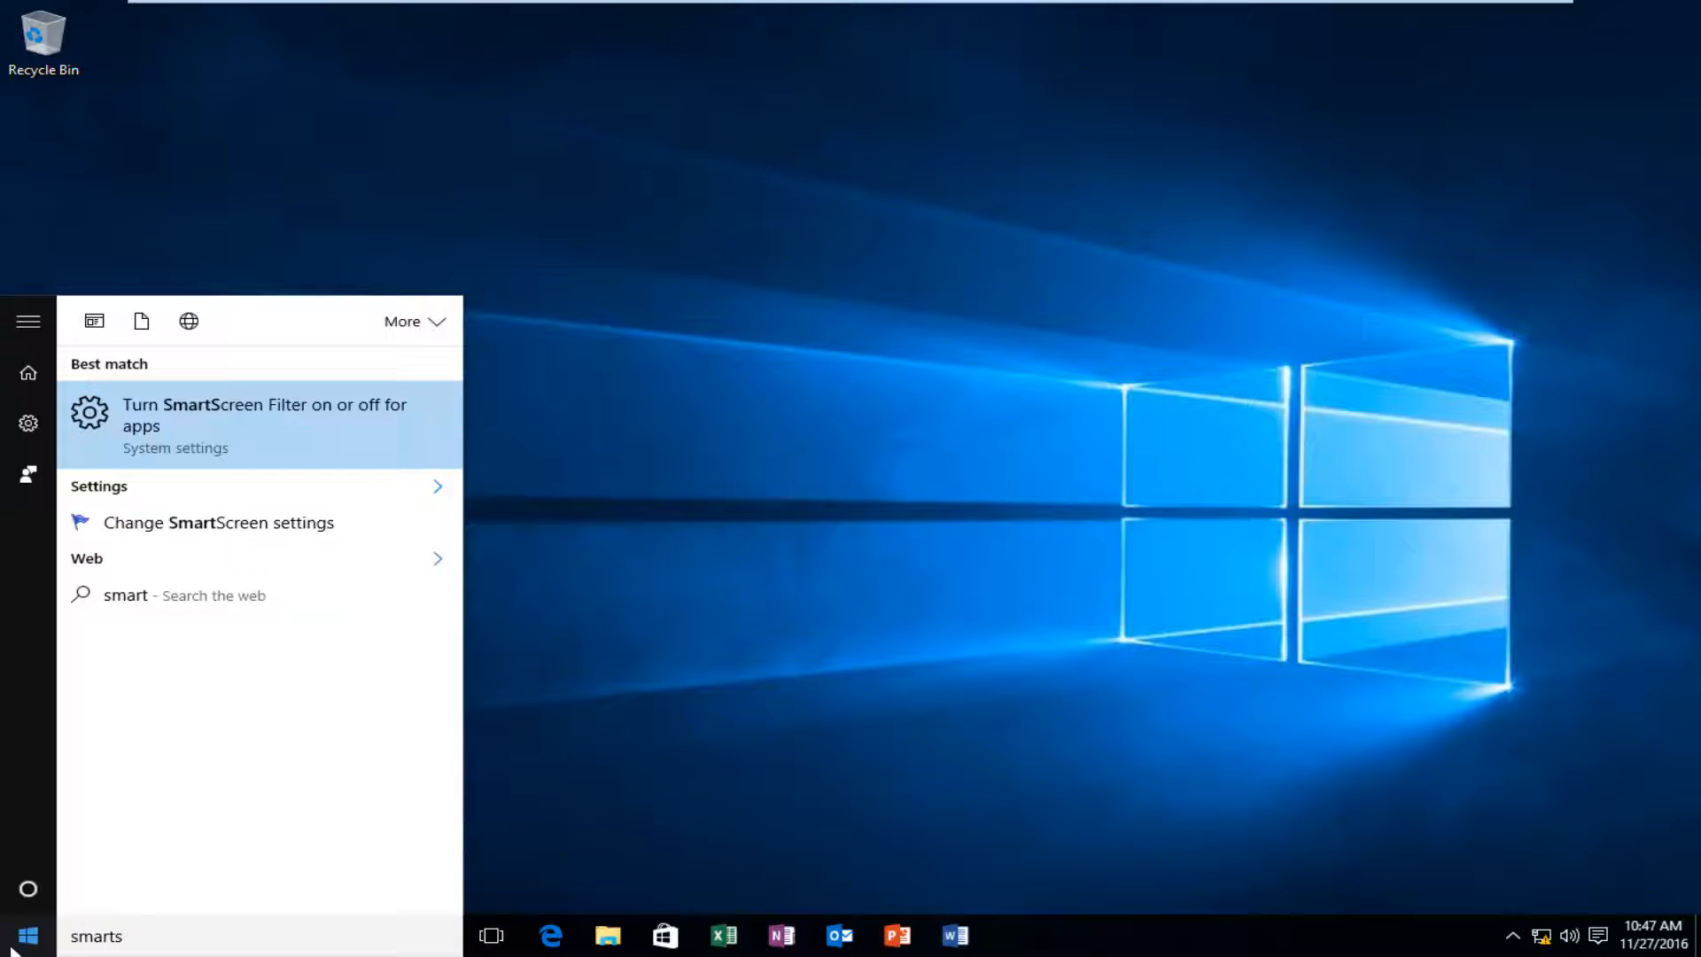
{"action": "left_click", "coordinate": [264, 415]}
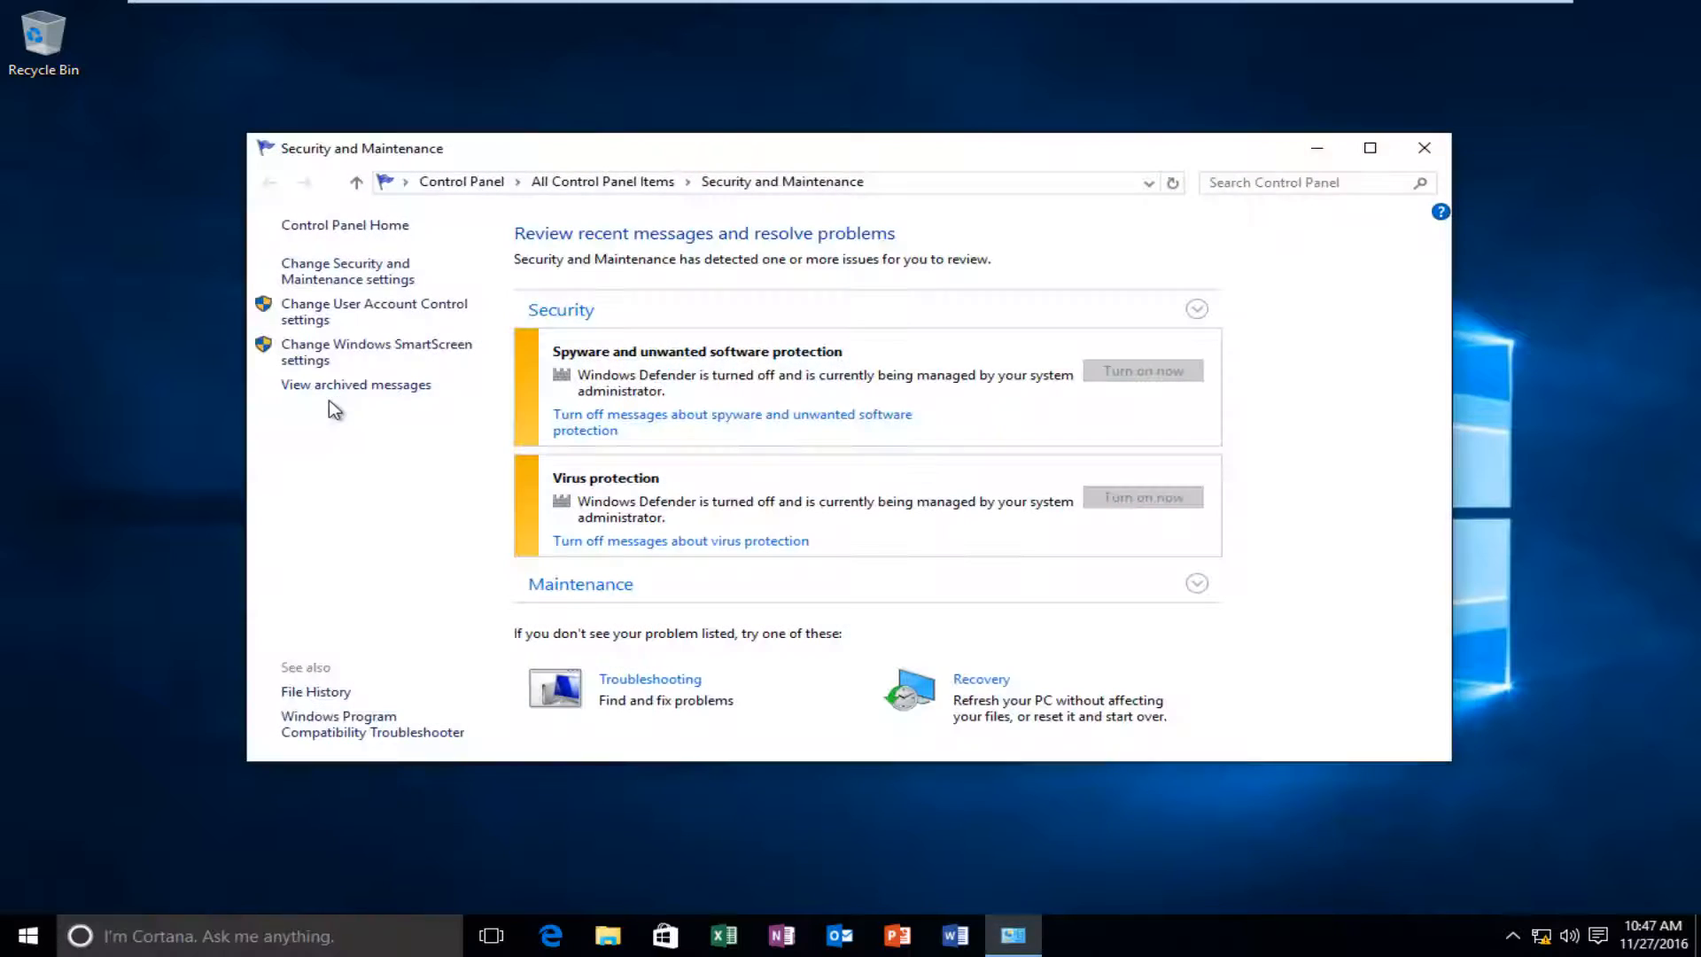
{"action": "left_click", "coordinate": [376, 351]}
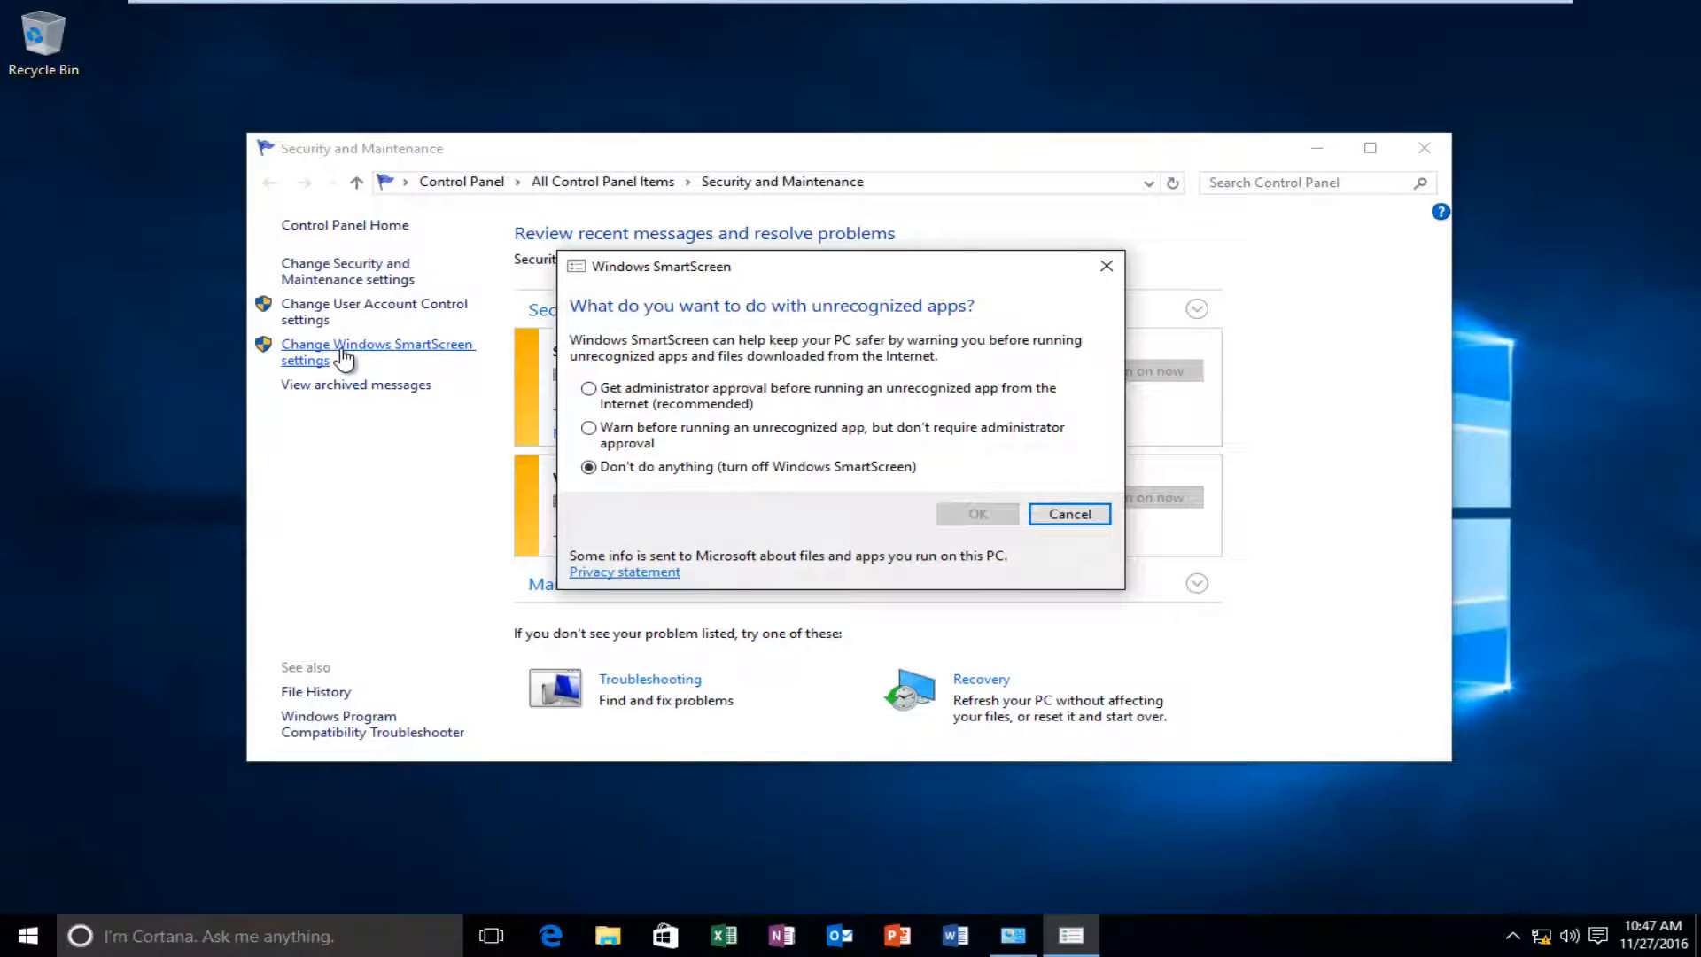